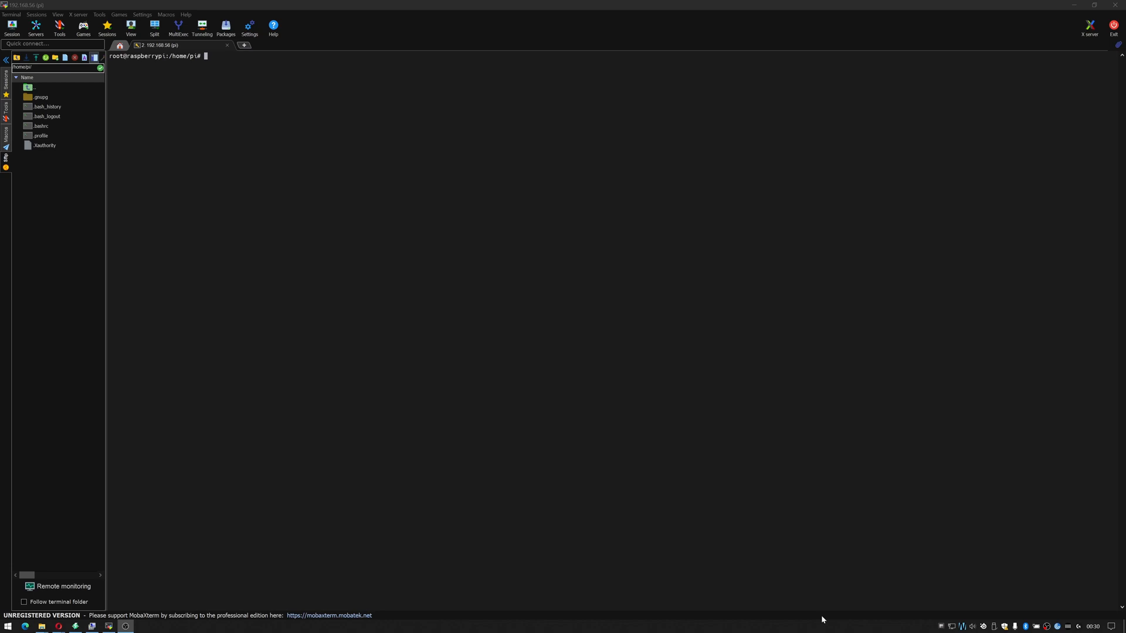
mouse_move(656, 331)
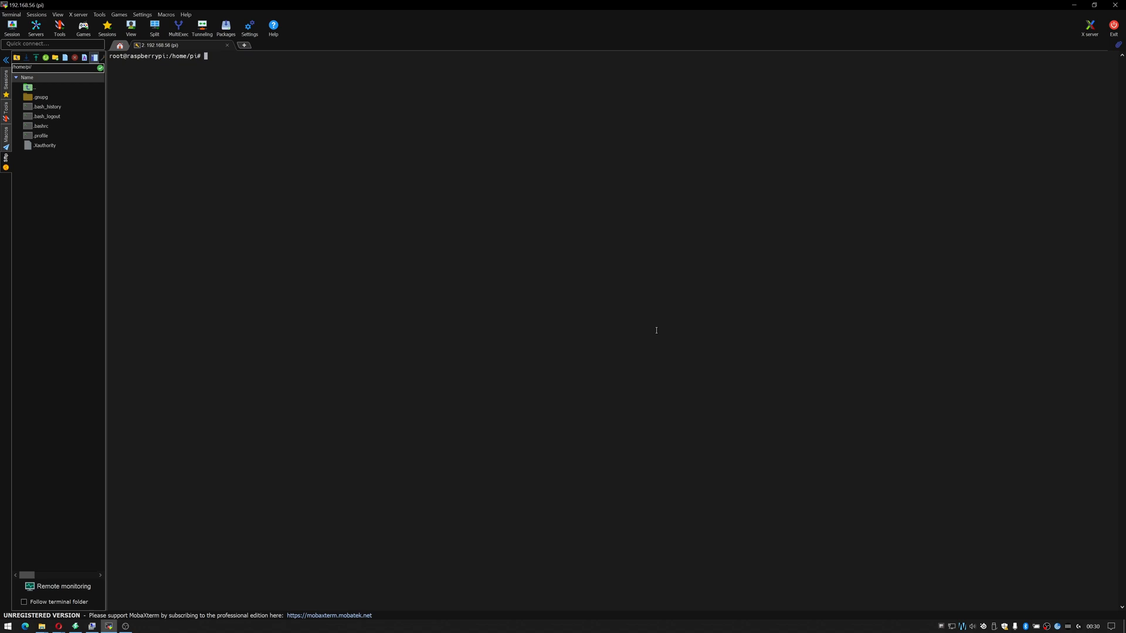
mouse_move(606, 300)
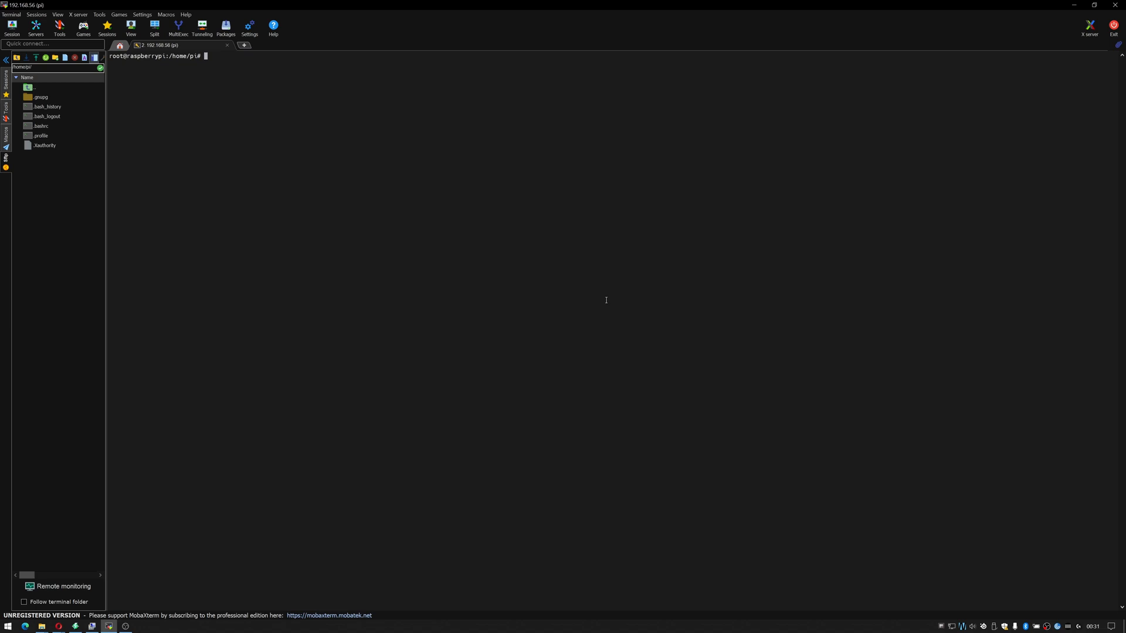
- Run lsblk to show the 698G sda USB disk, its four partitions and the SD card
type("lsblk")
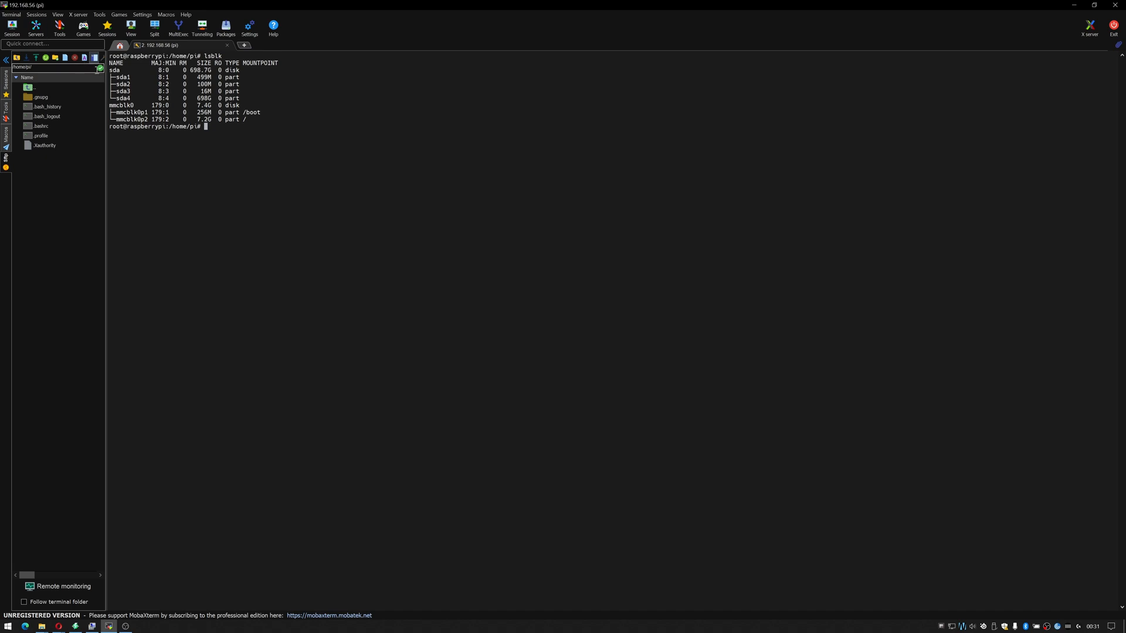
mouse_move(435, 522)
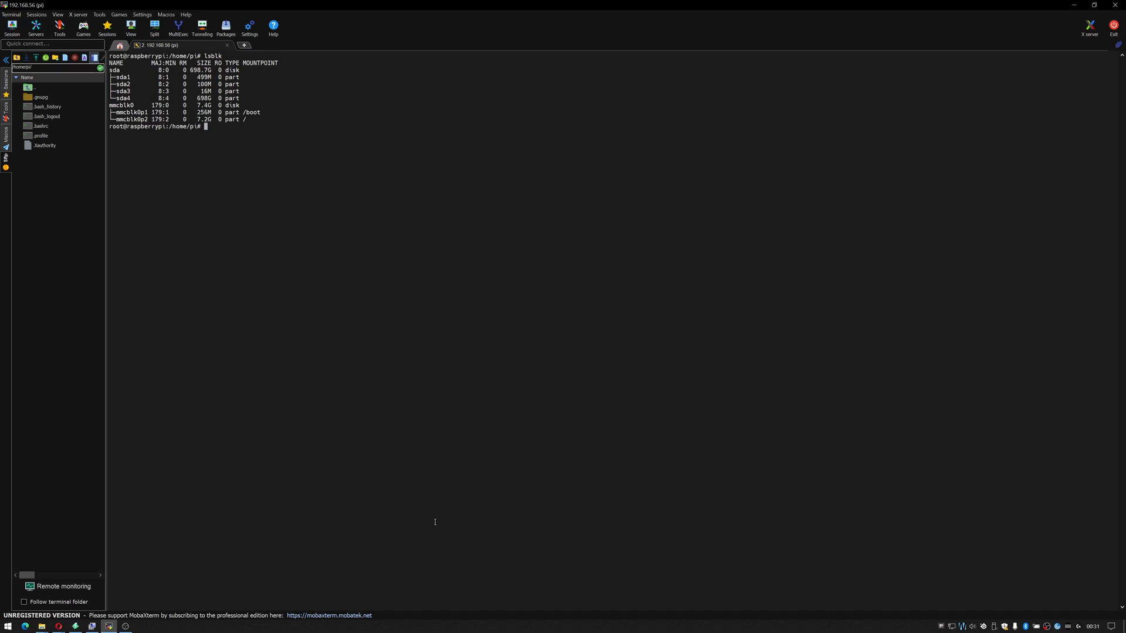
mouse_move(492, 516)
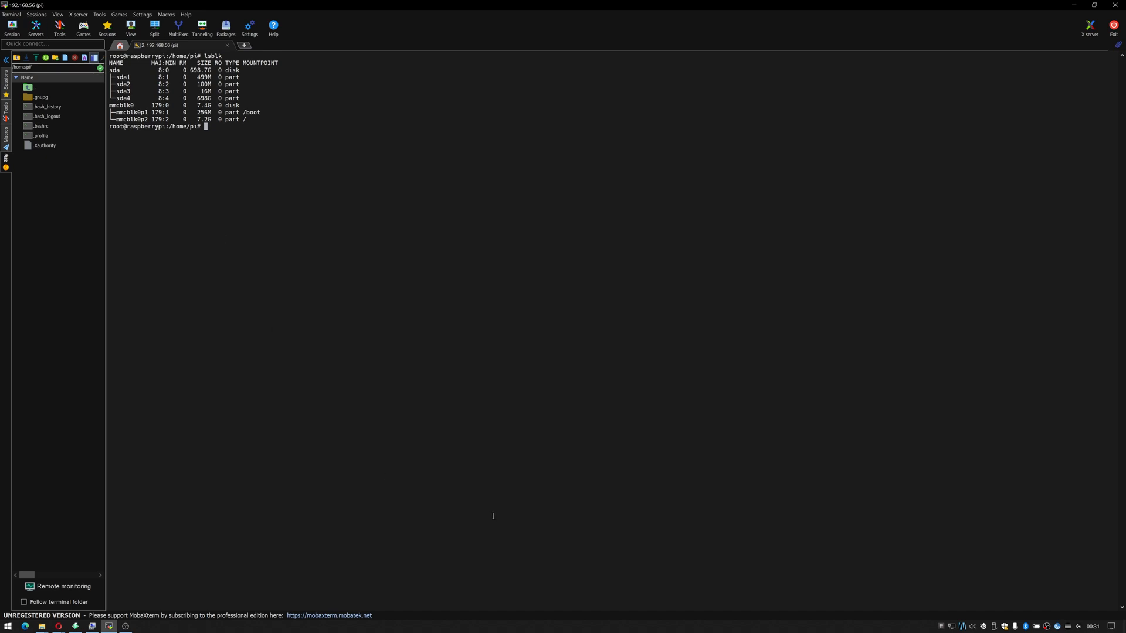
mouse_move(478, 360)
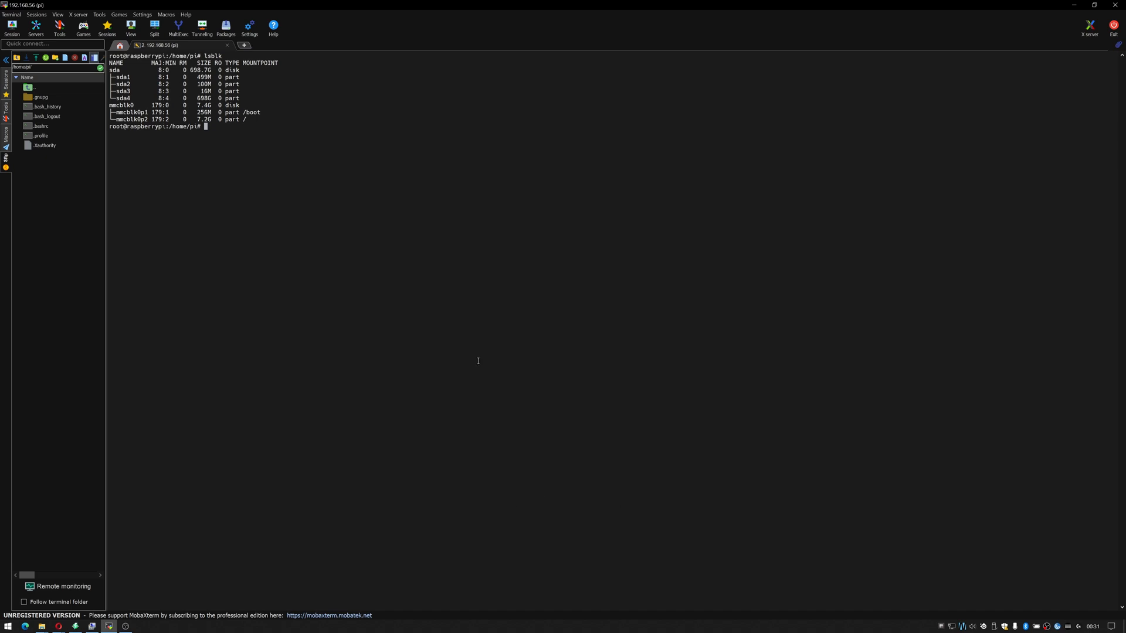
- Print /dev/sda's GPT table in parted: NTFS, EFI, reserved and NTFS partitions
type("suo parted /")
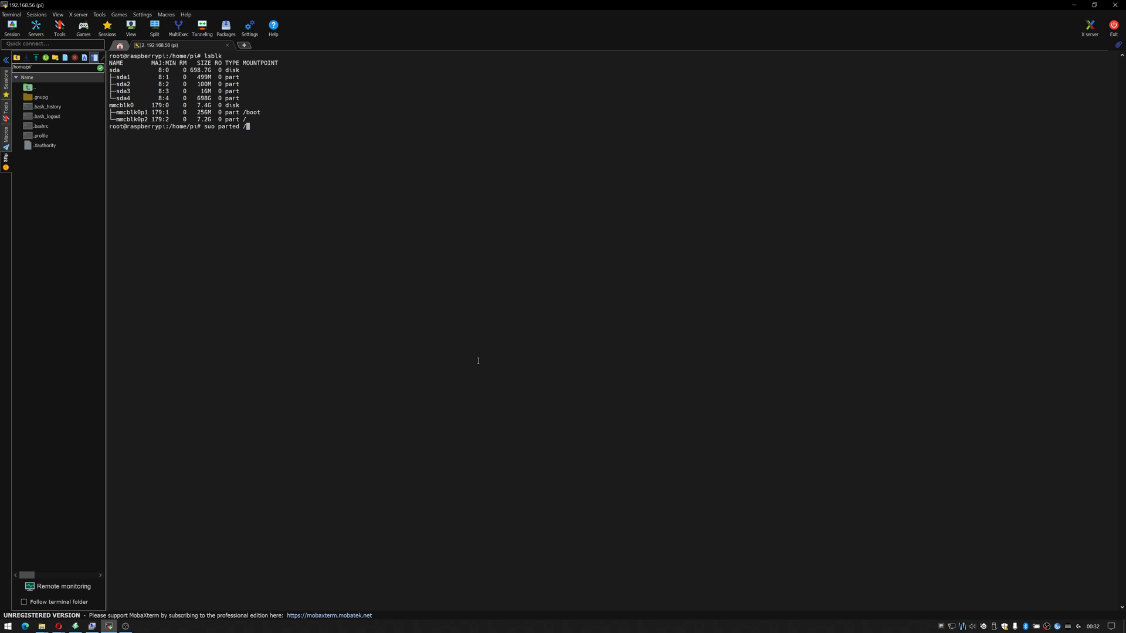
type("dev/sda")
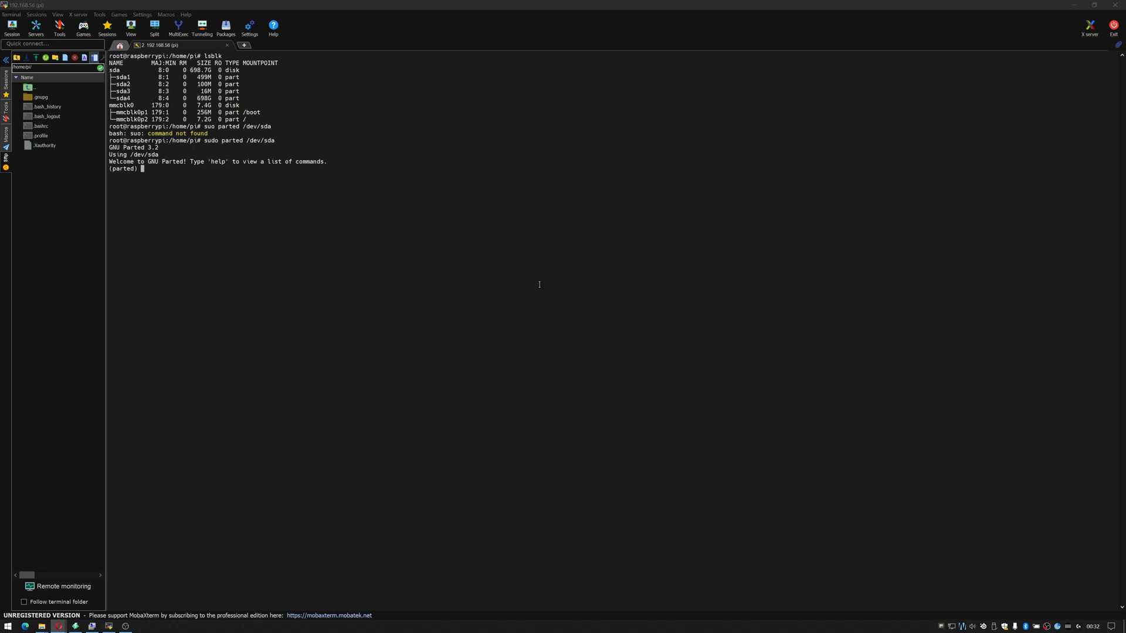
type("pberrypi:/home/pi# sudo")
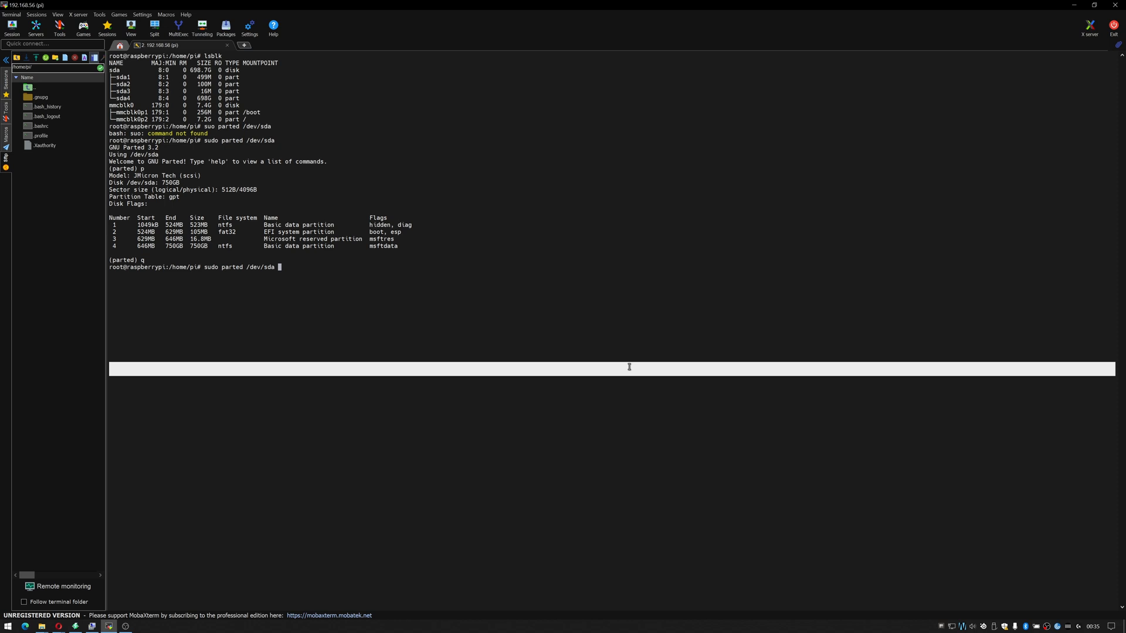
- Remove partitions 1 to 4 from /dev/sda using parted rm
type("rm 1")
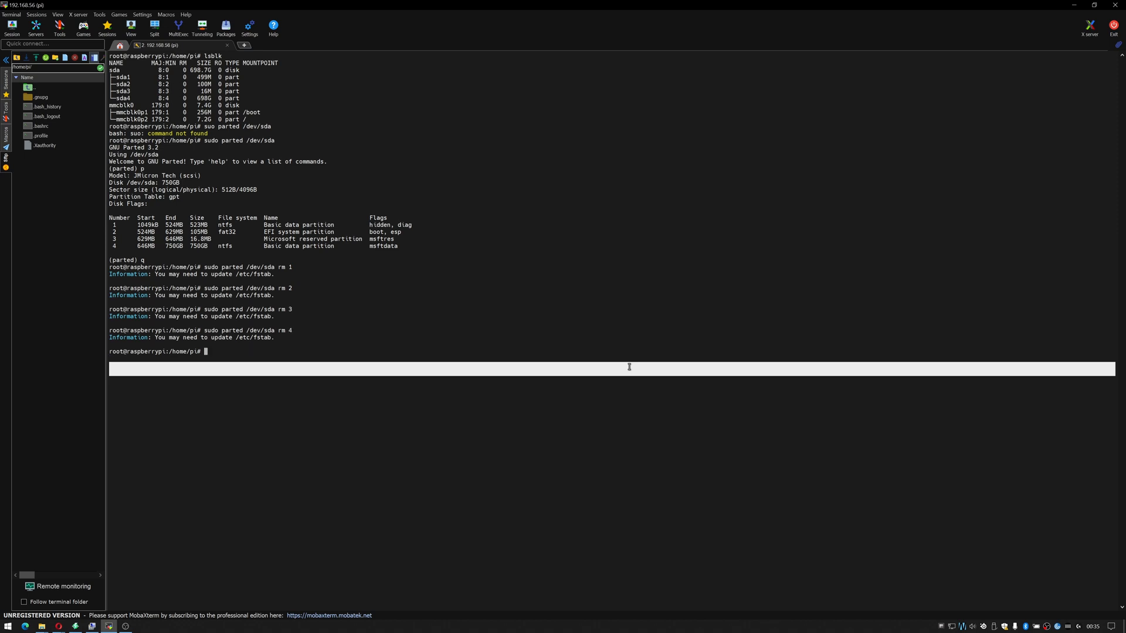
- Reopen parted on /dev/sda and print the now-empty GPT partition table
type("sudo parted /dev/sda rm 1")
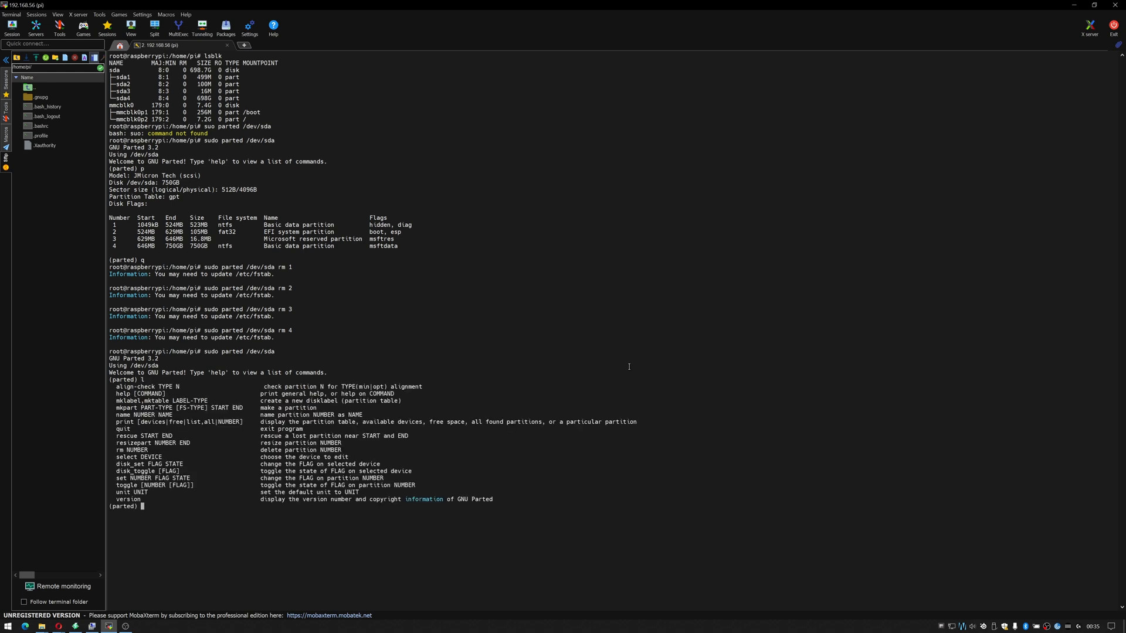
type("p")
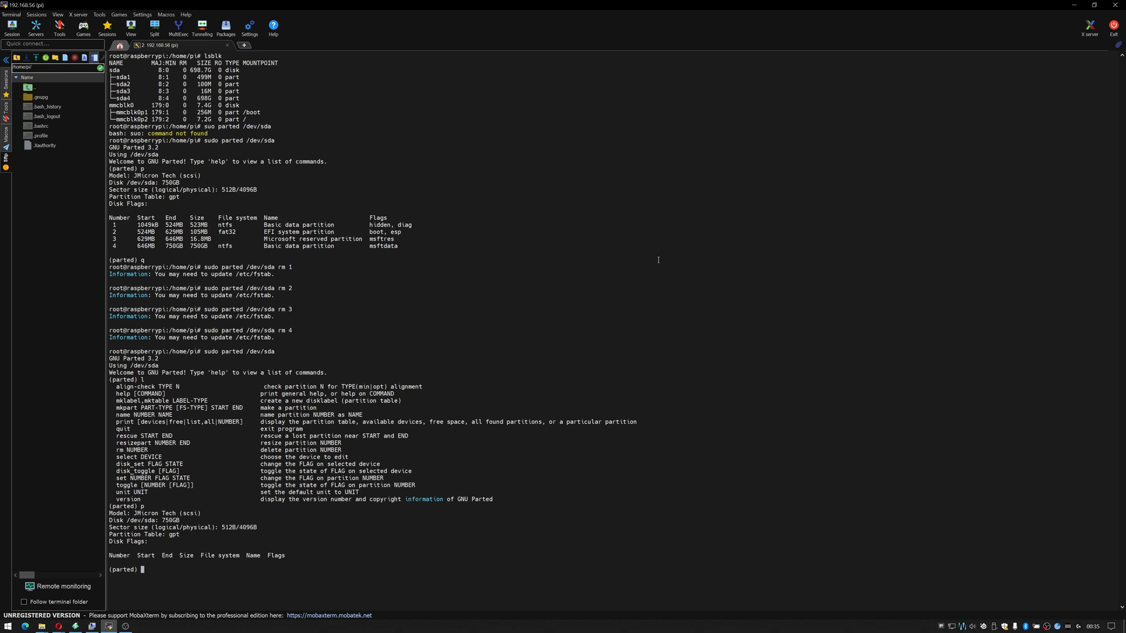
mouse_move(537, 376)
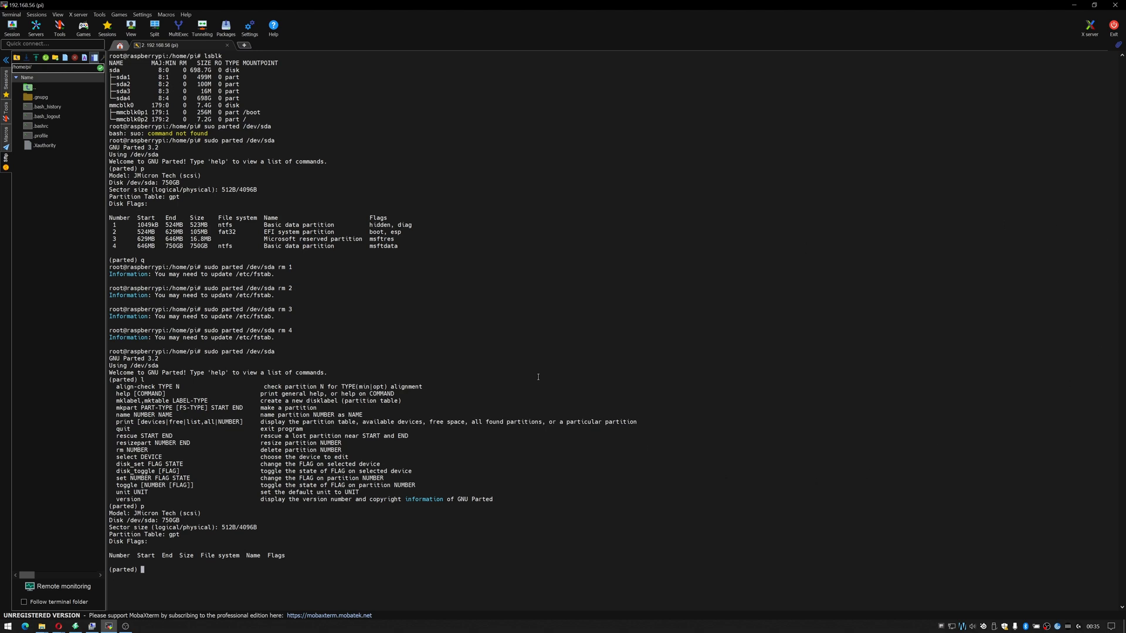
mouse_move(781, 310)
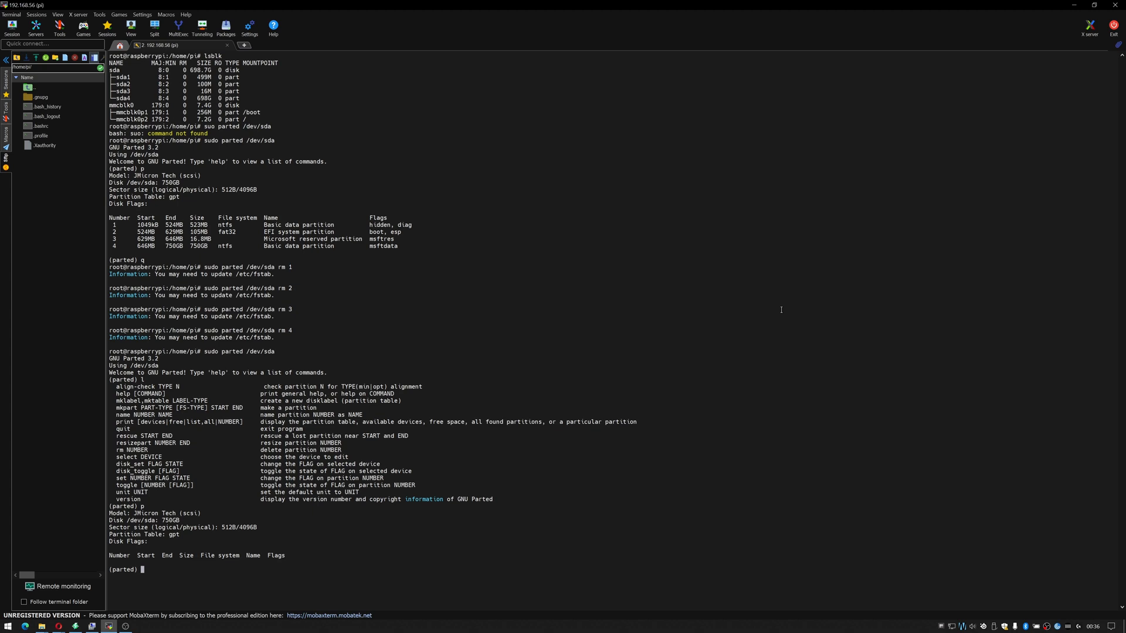
- Create an msdos disk label with mktable msdos, accepting the data-loss warning
type("m")
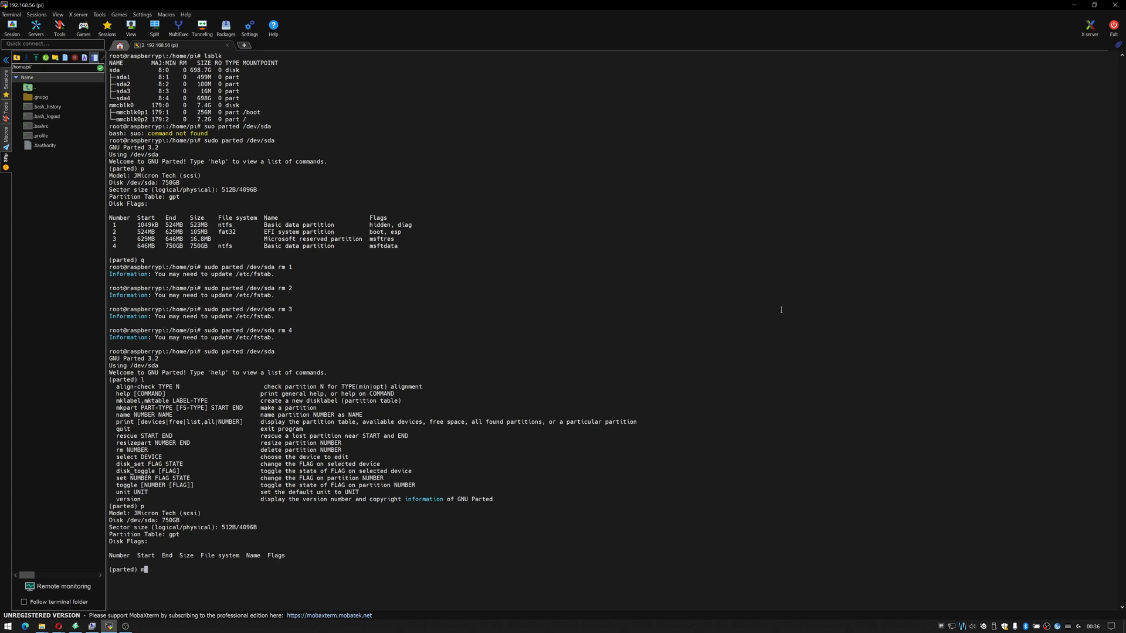
type("ktable msdos")
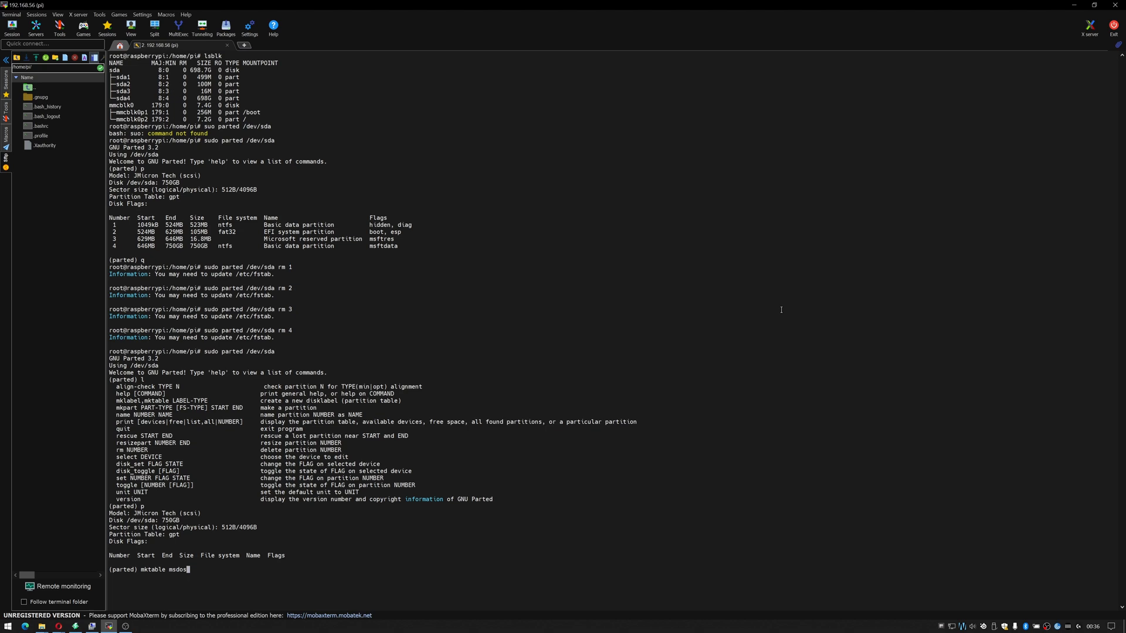
key("Return")
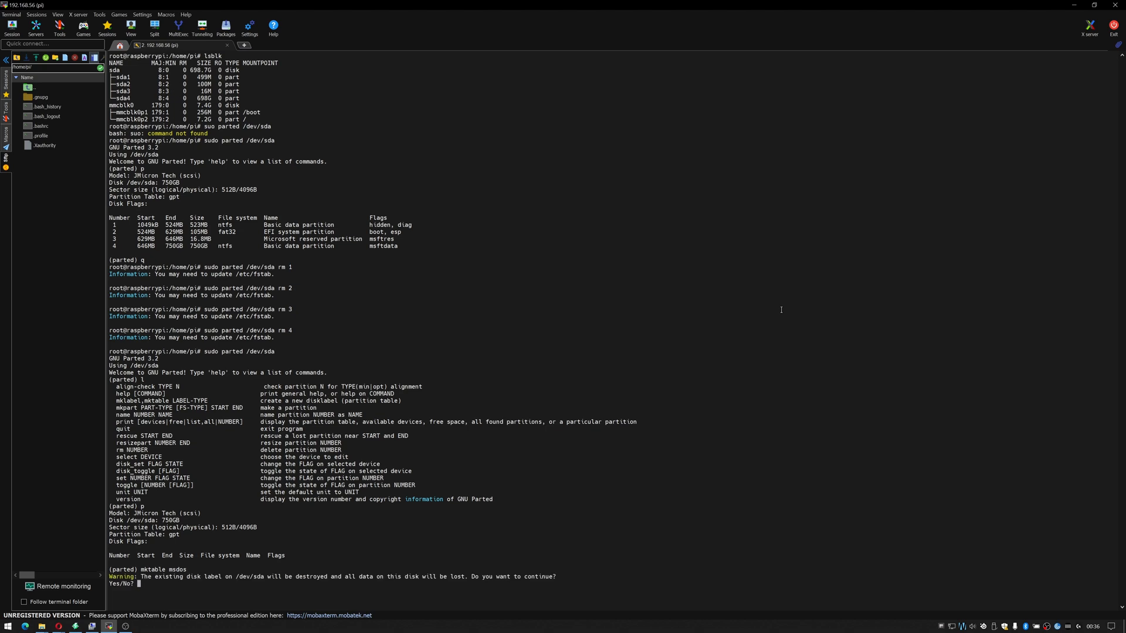
type("y")
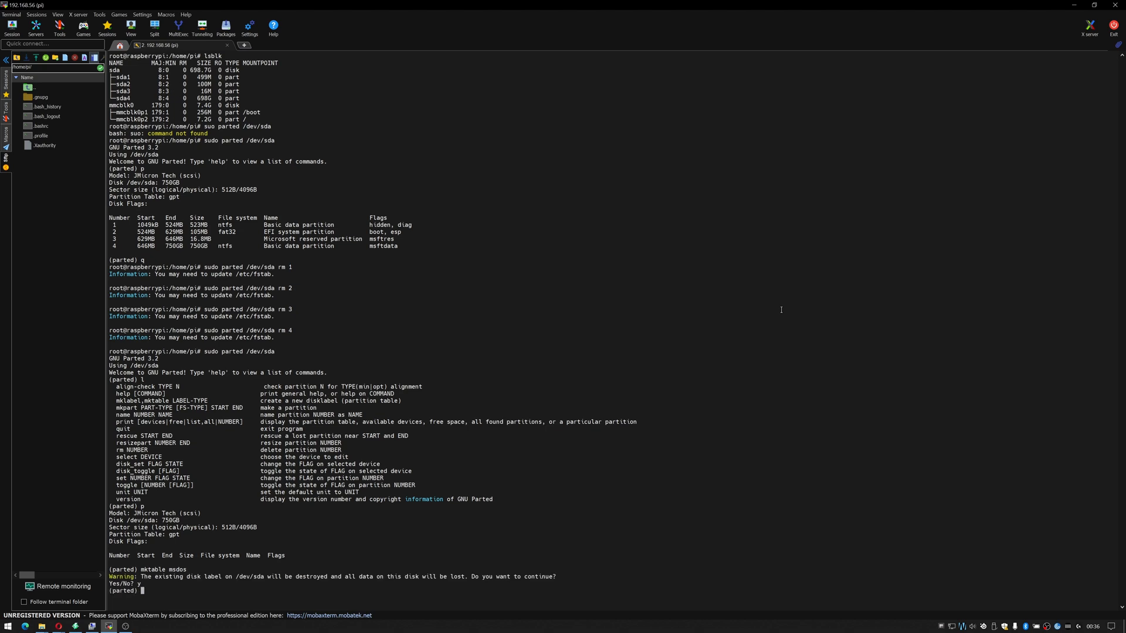
mouse_move(433, 386)
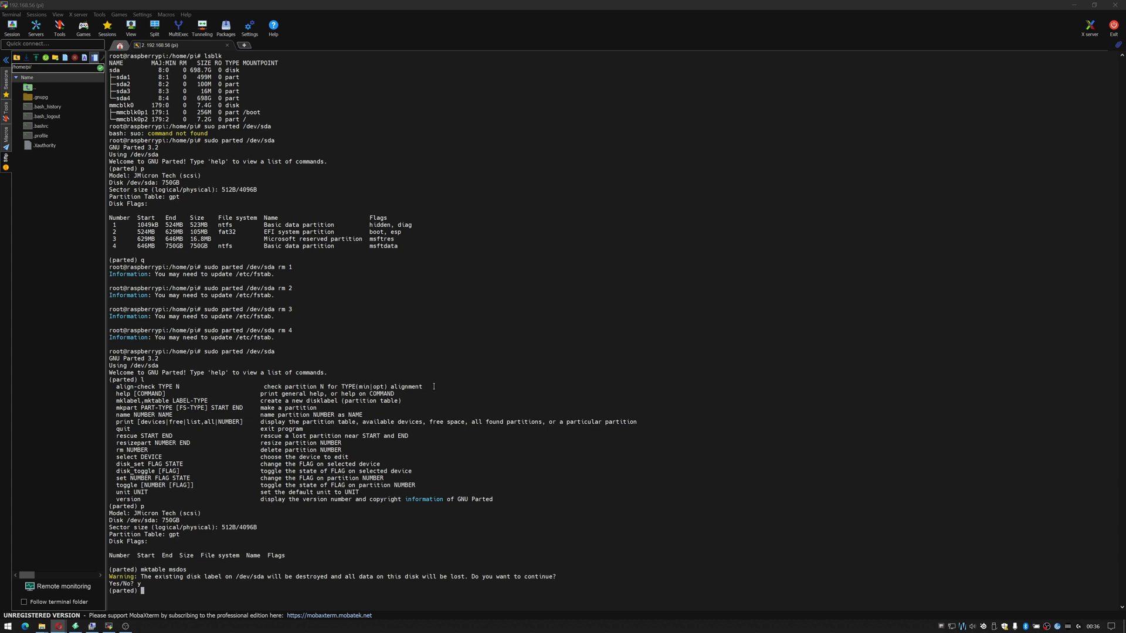
- Make one primary ext4 partition from 0% to 100%, then quit parted
type("mkpart primary ex")
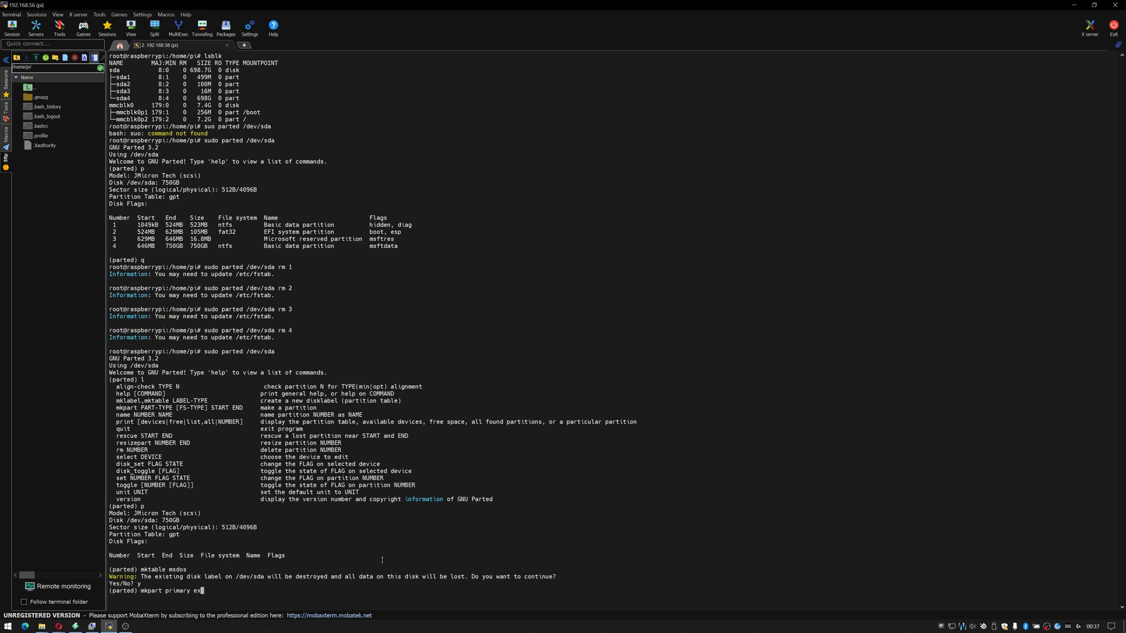
key("BackSpace")
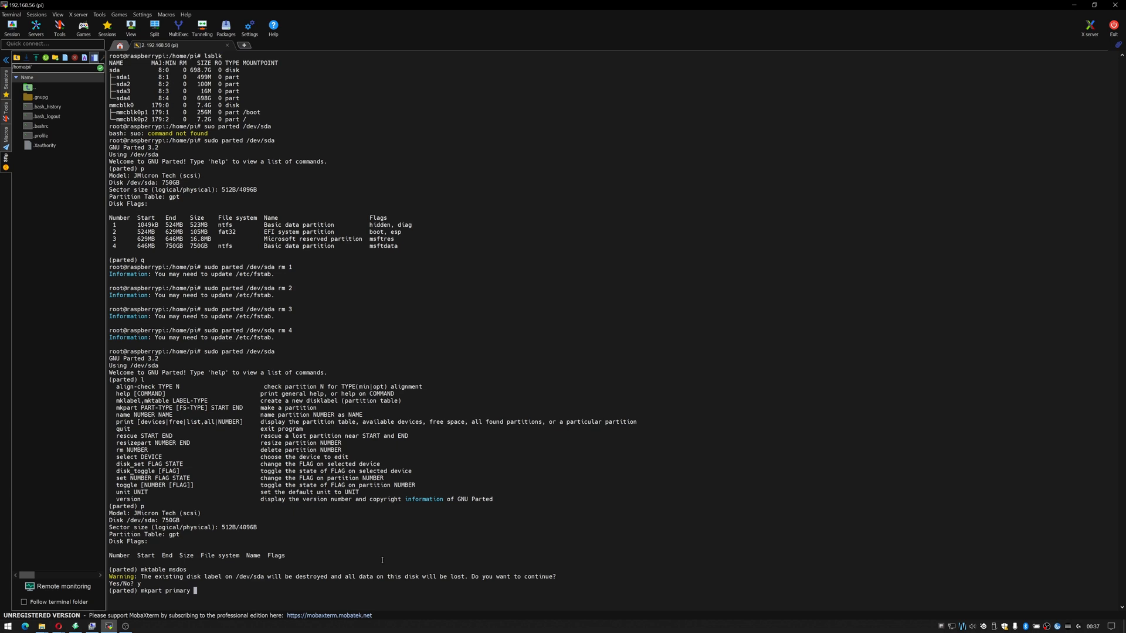
type("extr")
type("p")
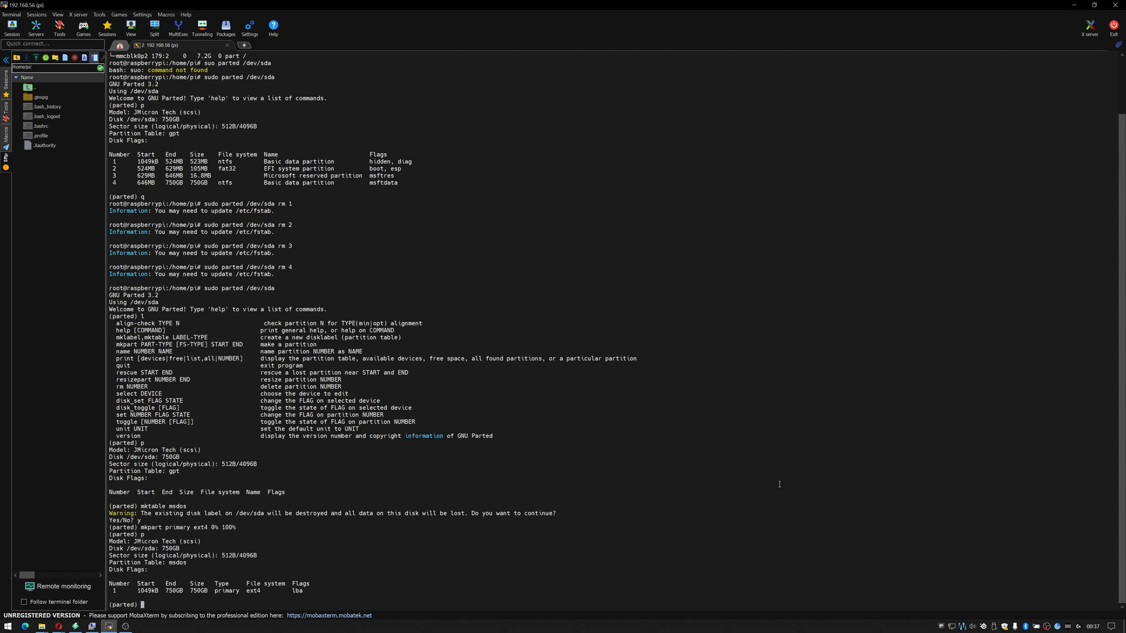
type("quit")
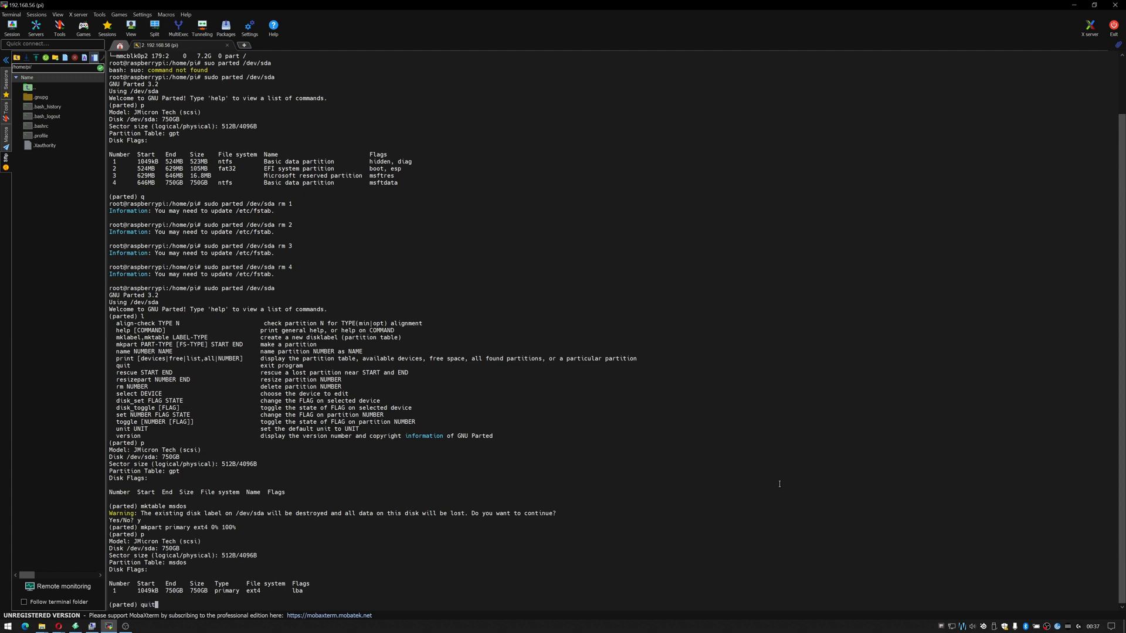
key("Return")
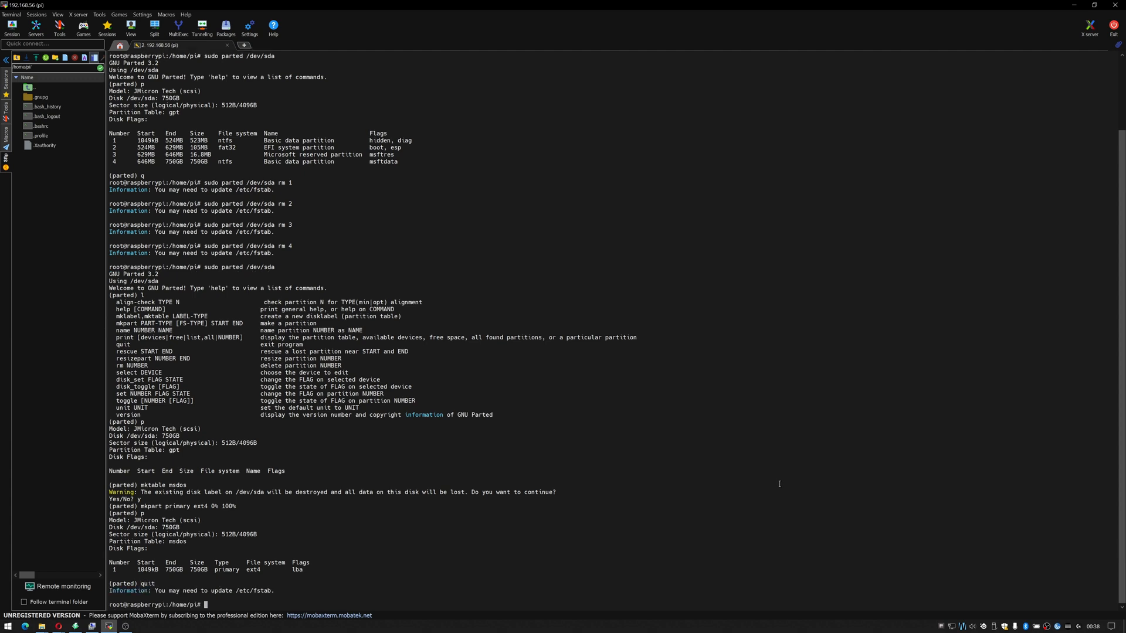
- Format /dev/sda1 with mkfs.ext4, overriding the old NTFS 'Recovery' label warning
type("sudo")
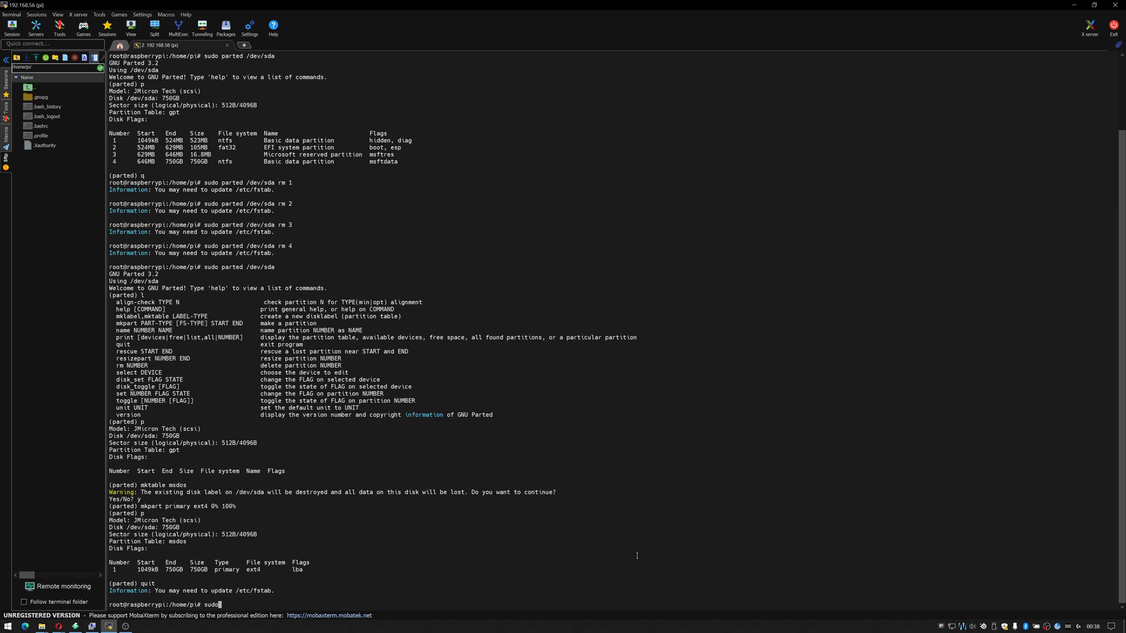
type("mkfs.")
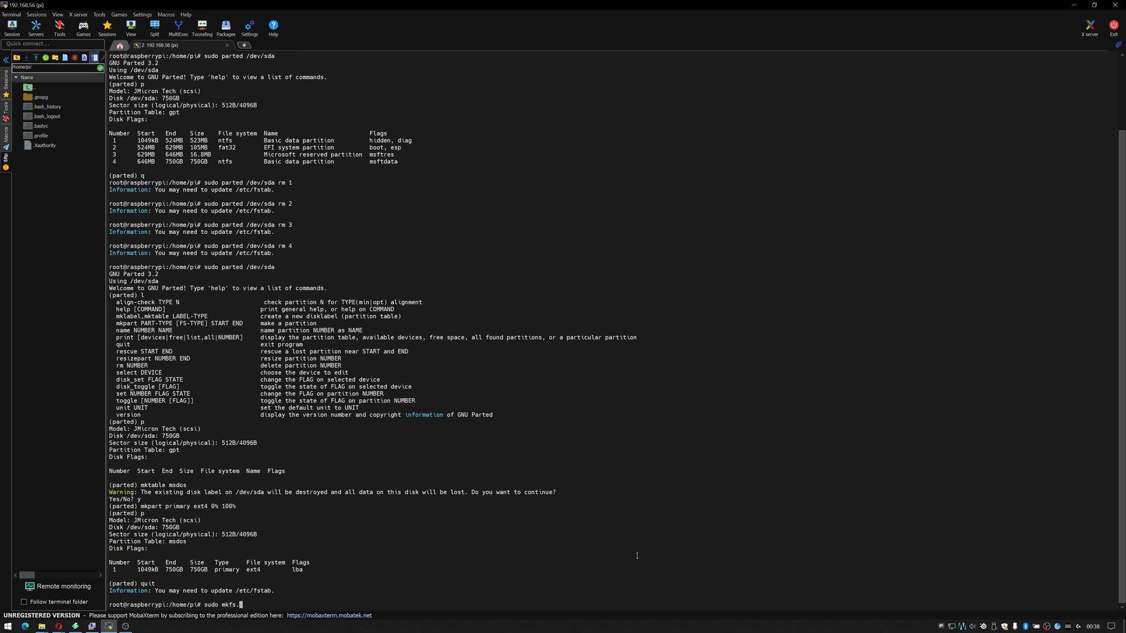
type("ext4 /dev/sd")
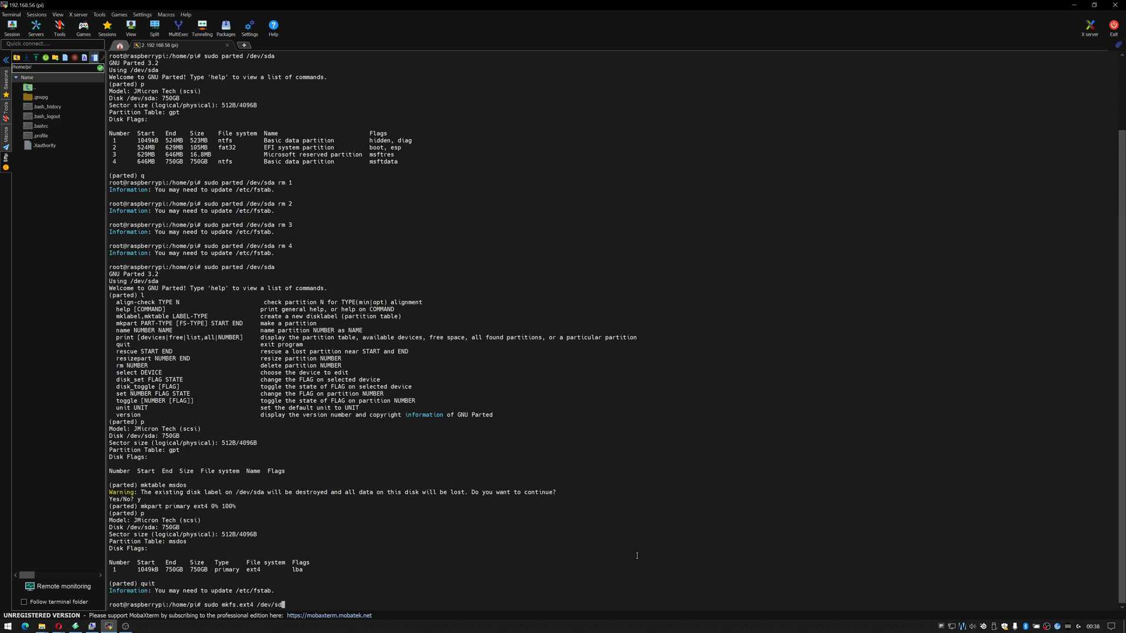
type("a1")
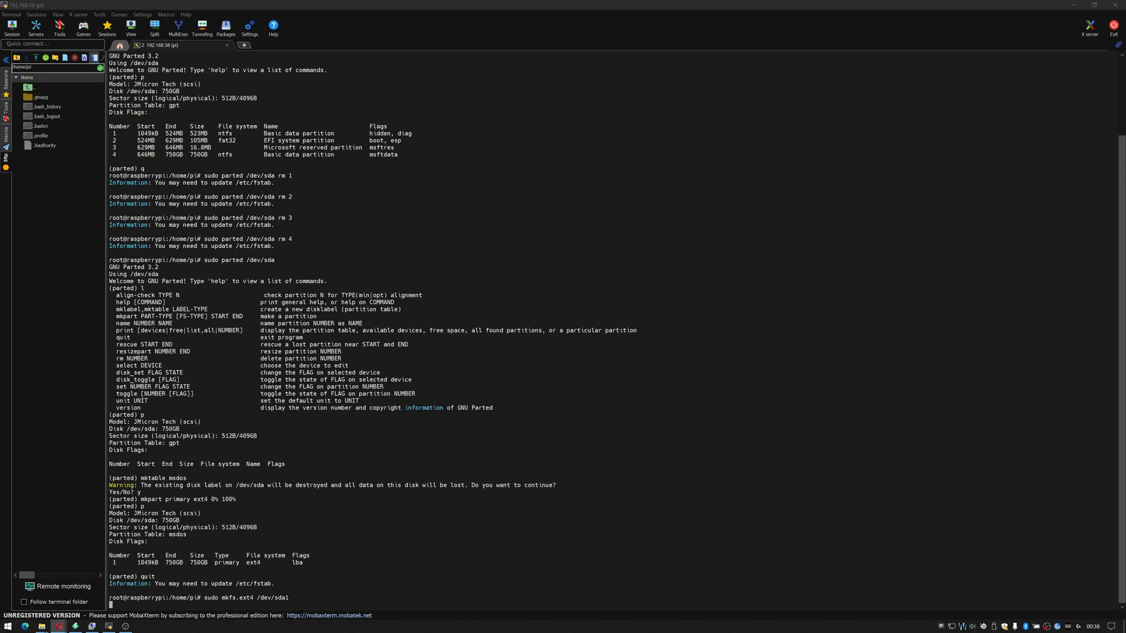
key("Return")
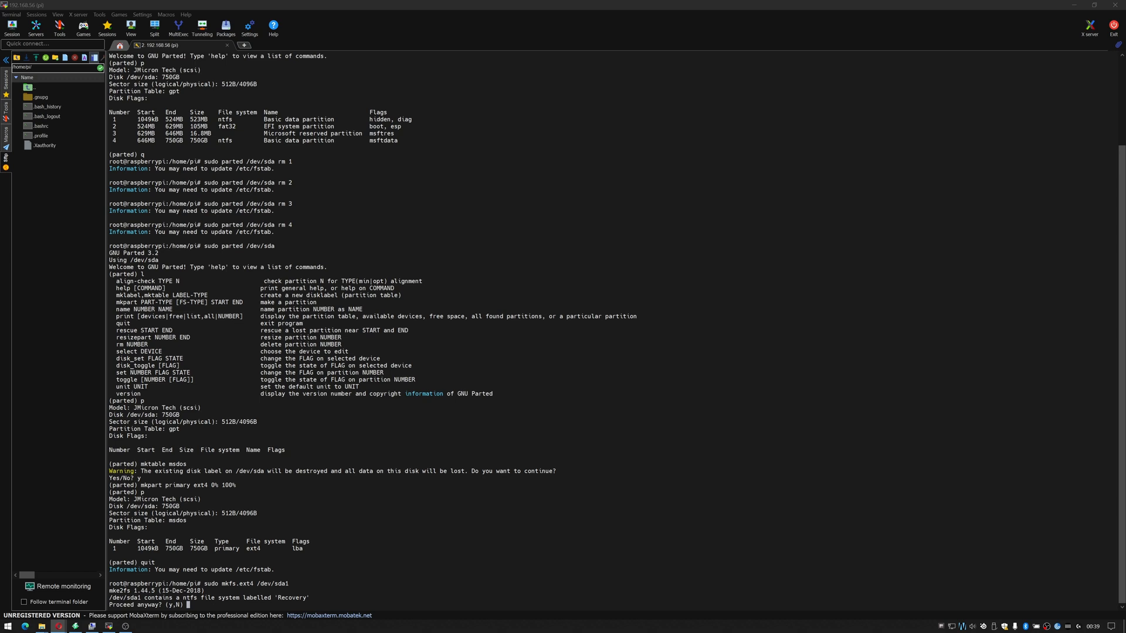
type("y")
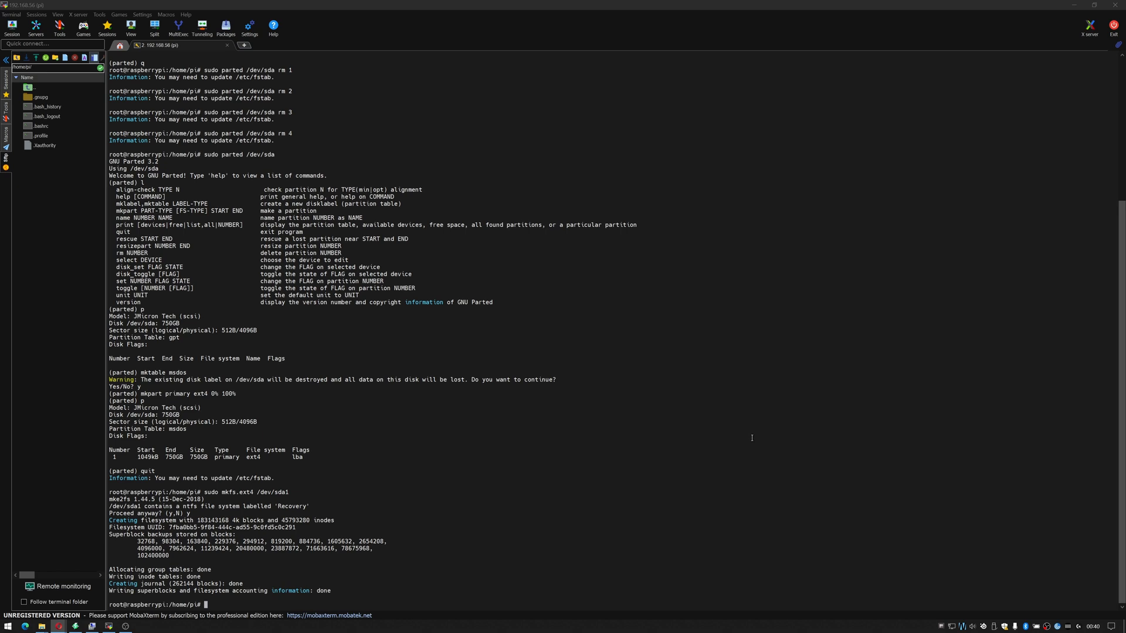
- Create /mnt/torrents, mount /dev/sda1 there and confirm 652G available with df -h
type("mkdir /mnt")
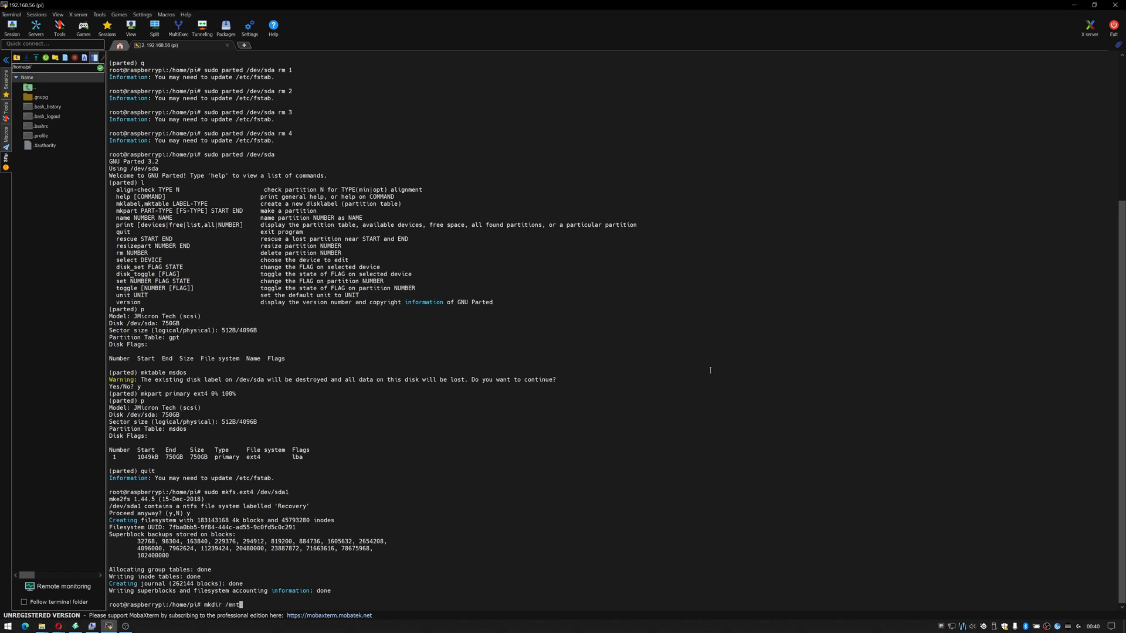
type("/torrent")
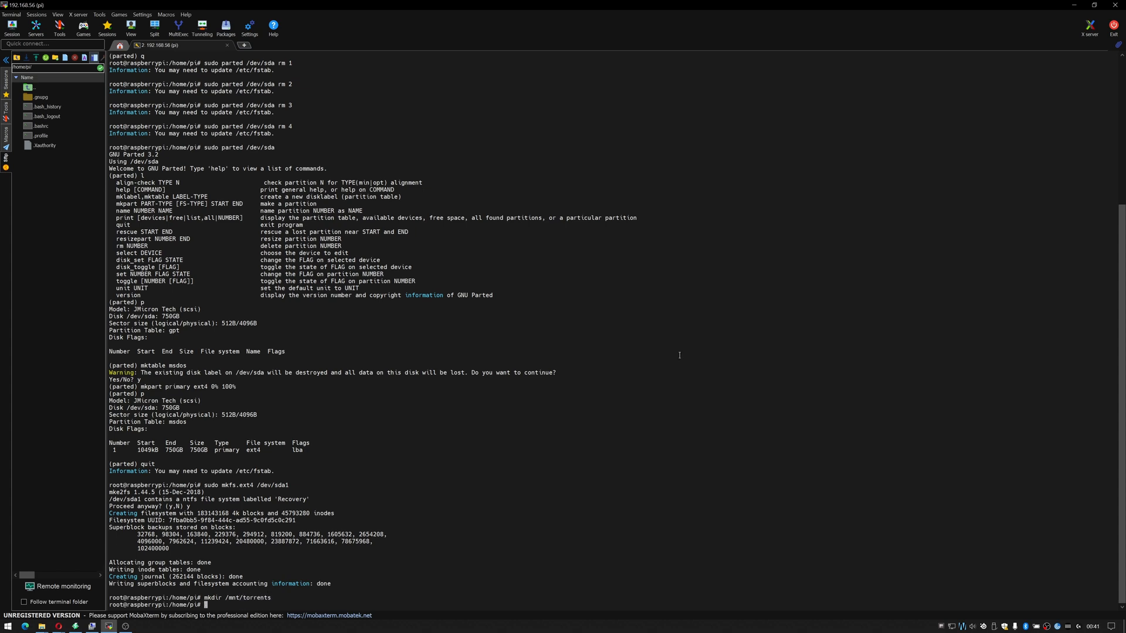
type("sudo")
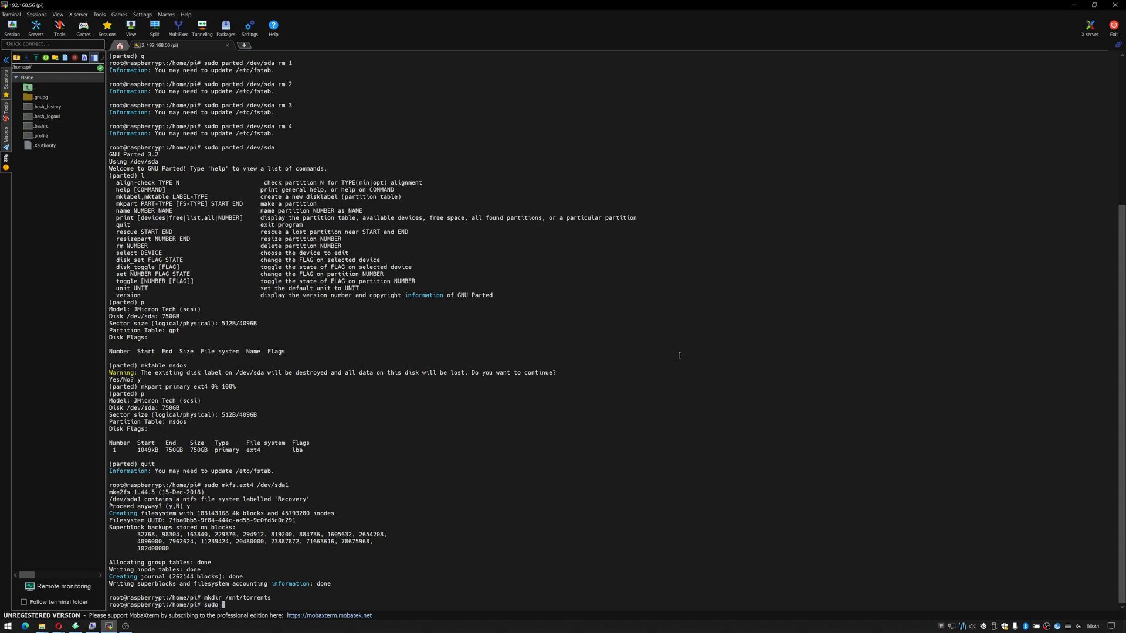
type("mount /")
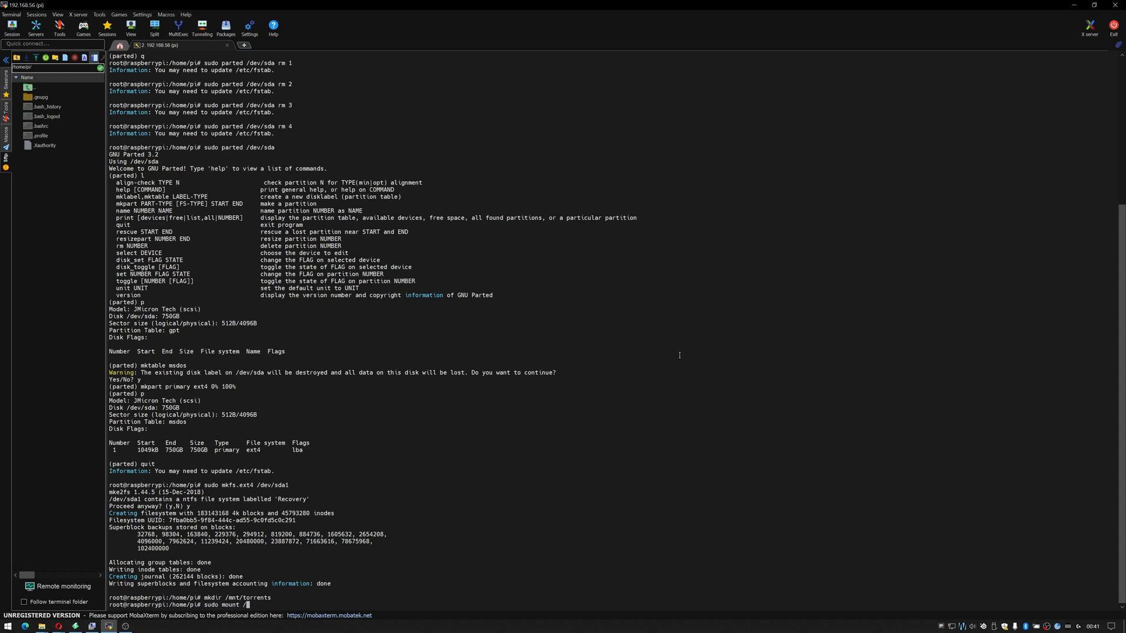
type("/dev/sda1 /mn")
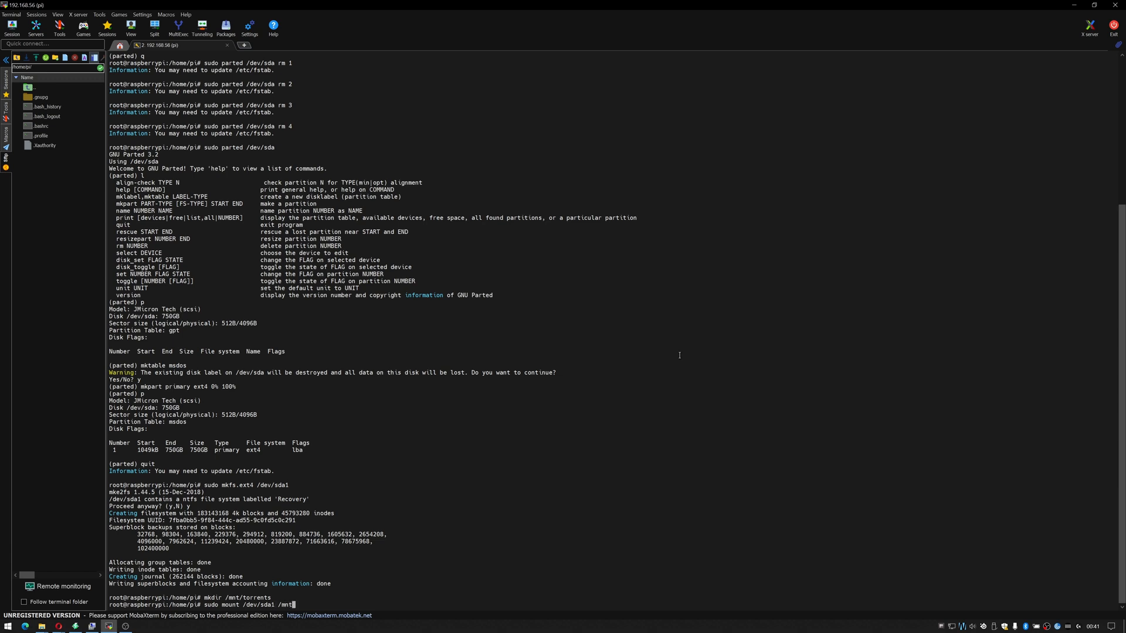
type("torrents/")
type("df -h")
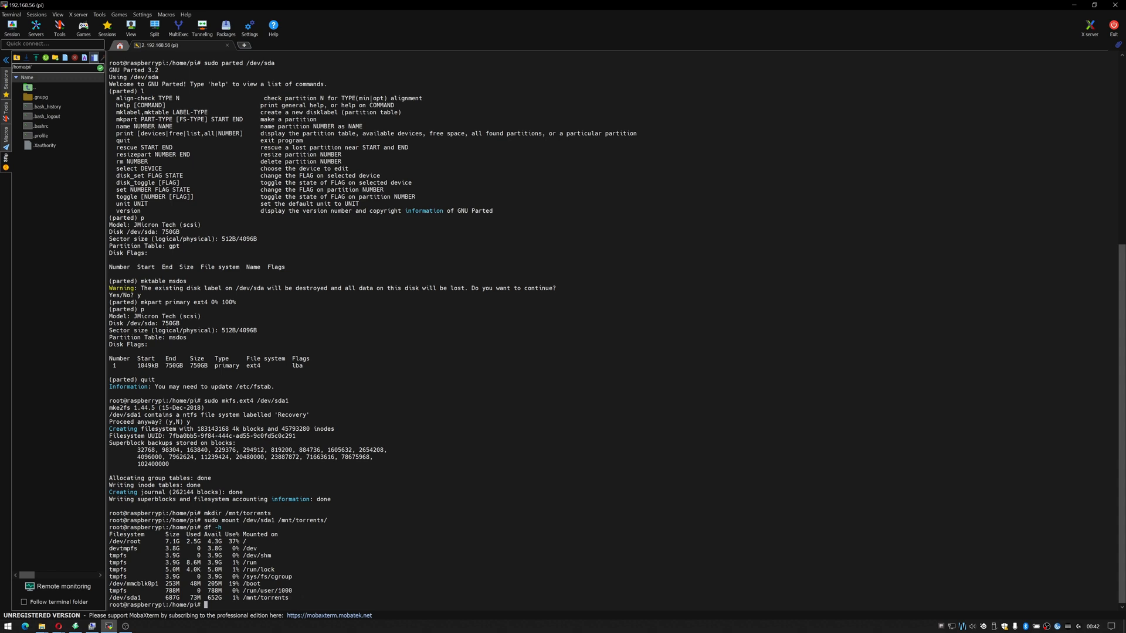
mouse_move(697, 527)
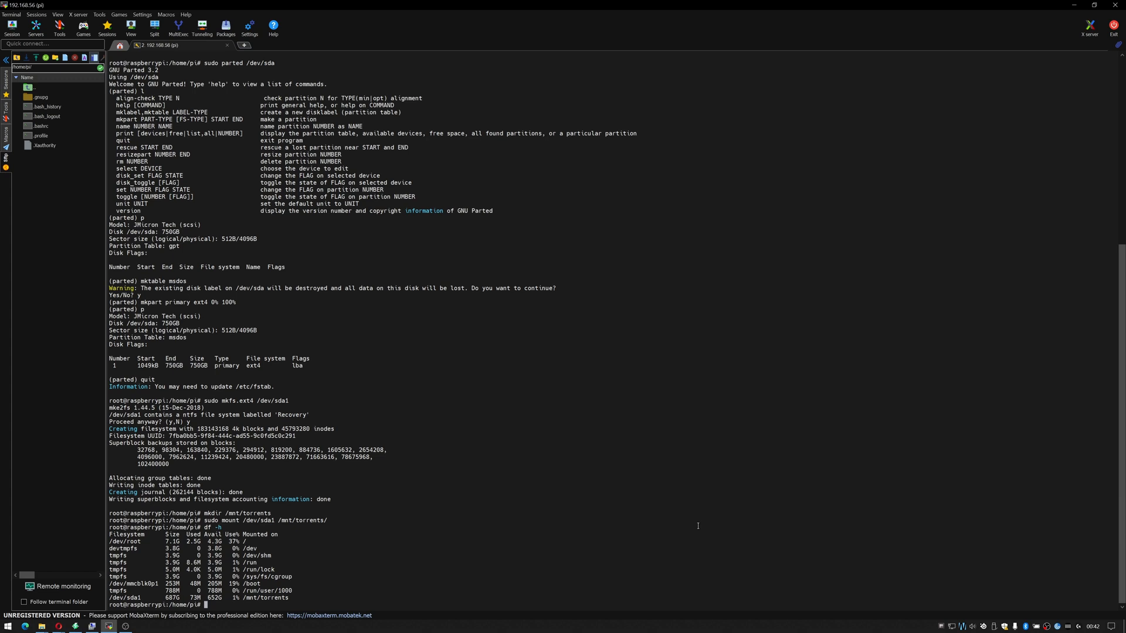
- Start the nano /etc/fstab command to edit the mount table
type("nano")
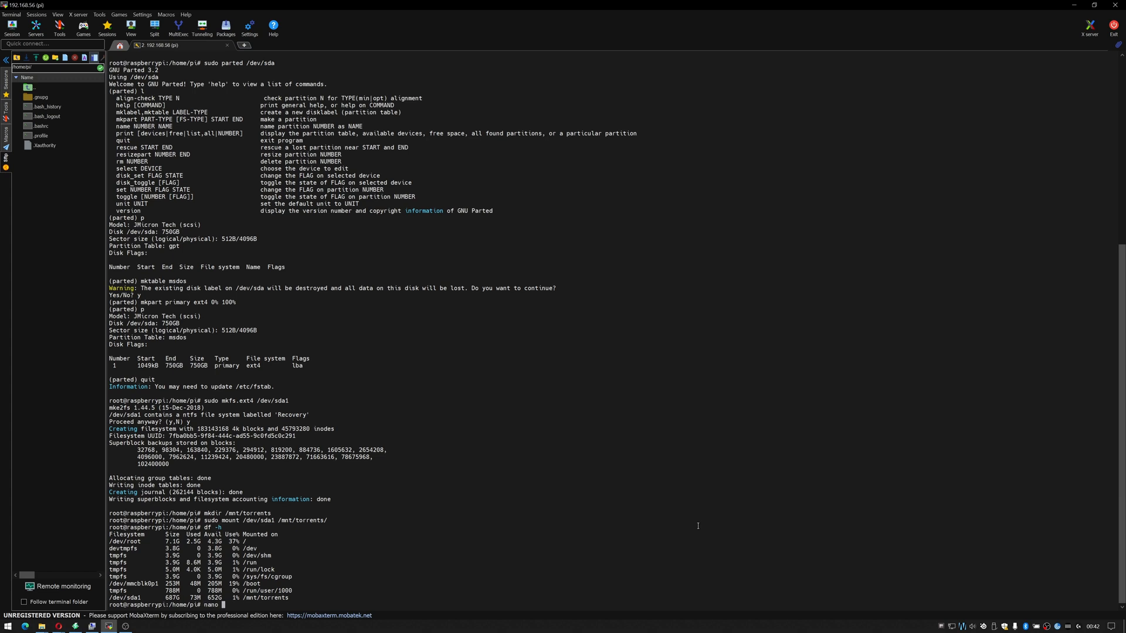
type("/etc/")
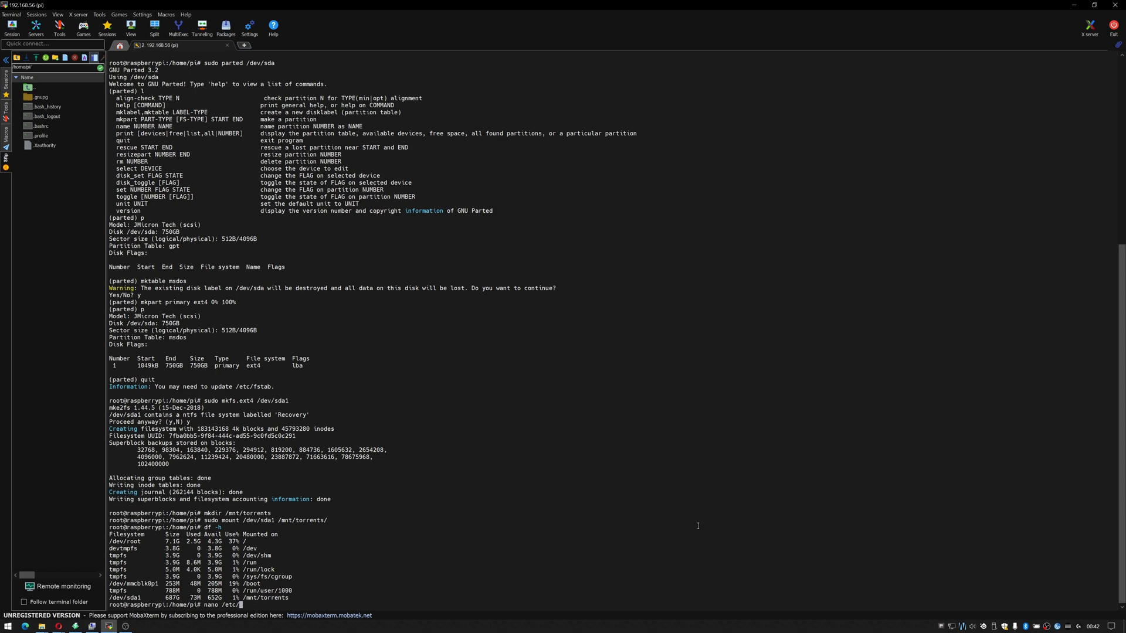
type("/etc/fstab")
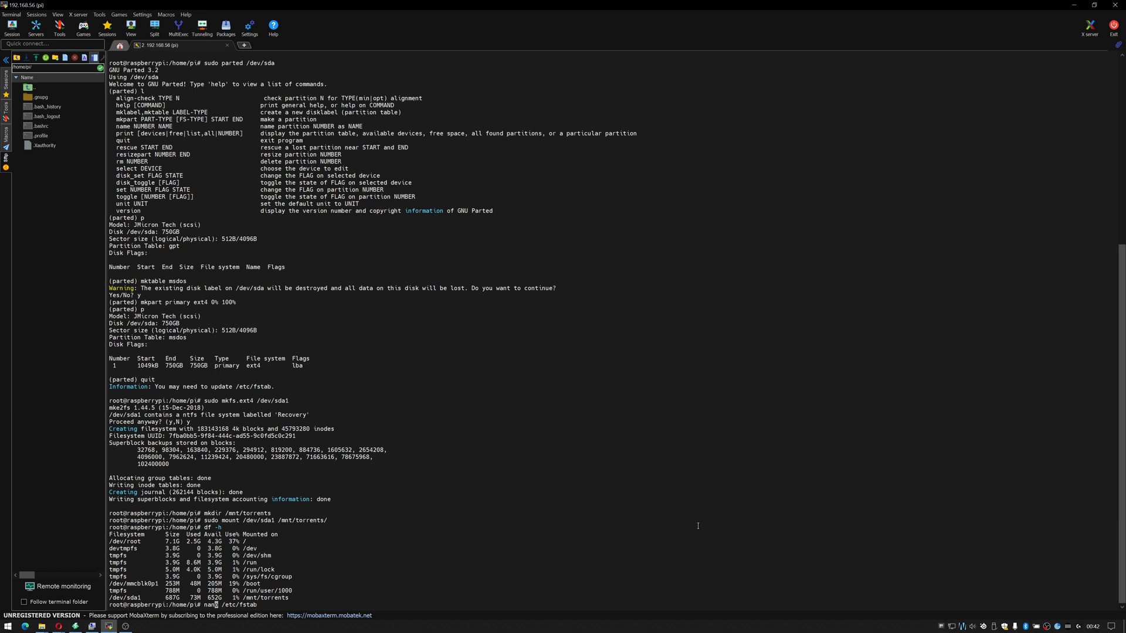
type("sudo")
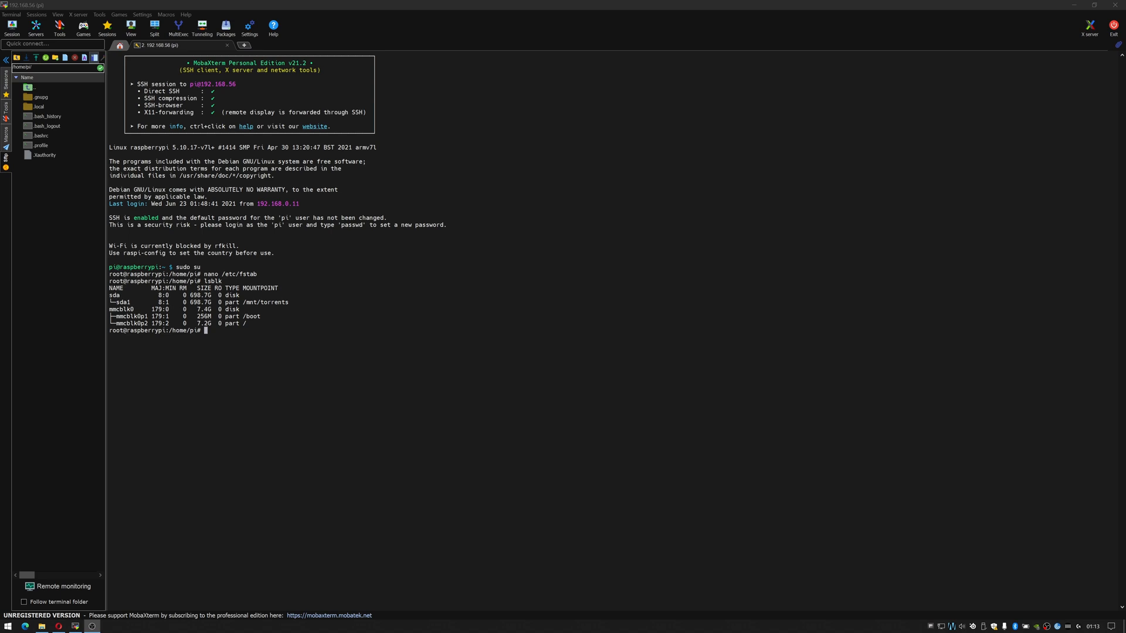
- Run sudo blkid and copy /dev/sda1's PARTUUID efe5d308-01
type("su")
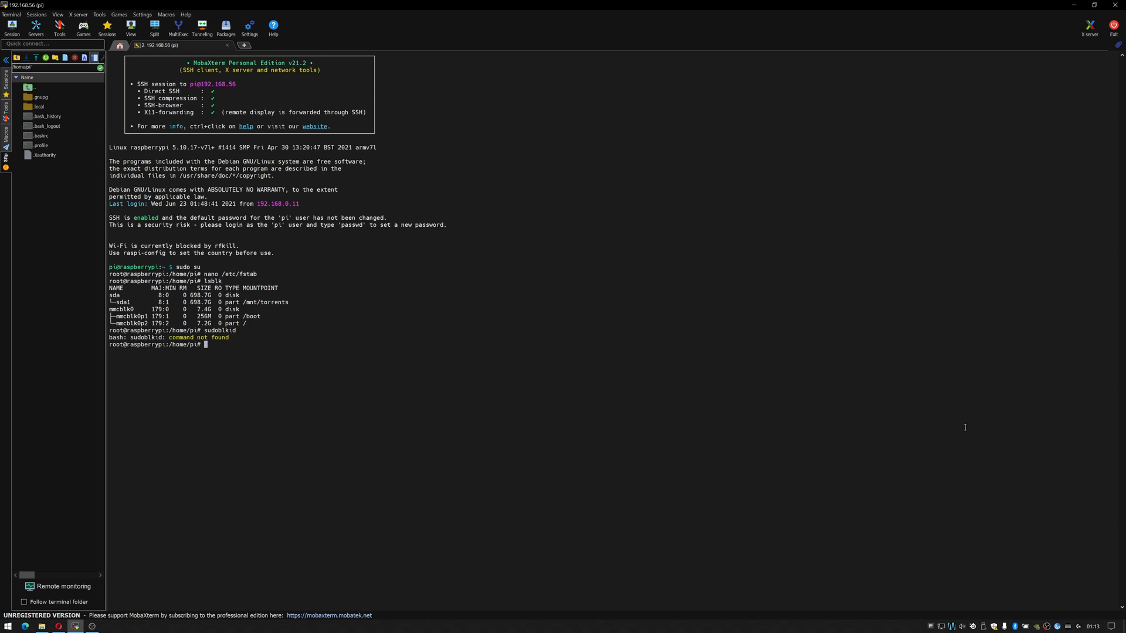
type("sudo blkid")
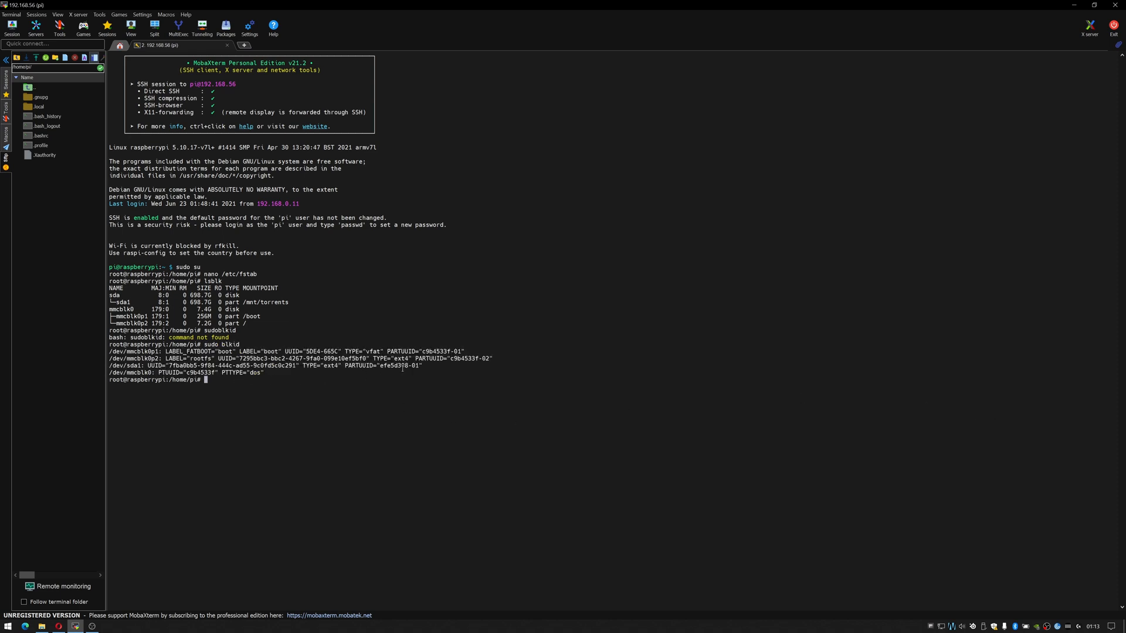
double_click(401, 366)
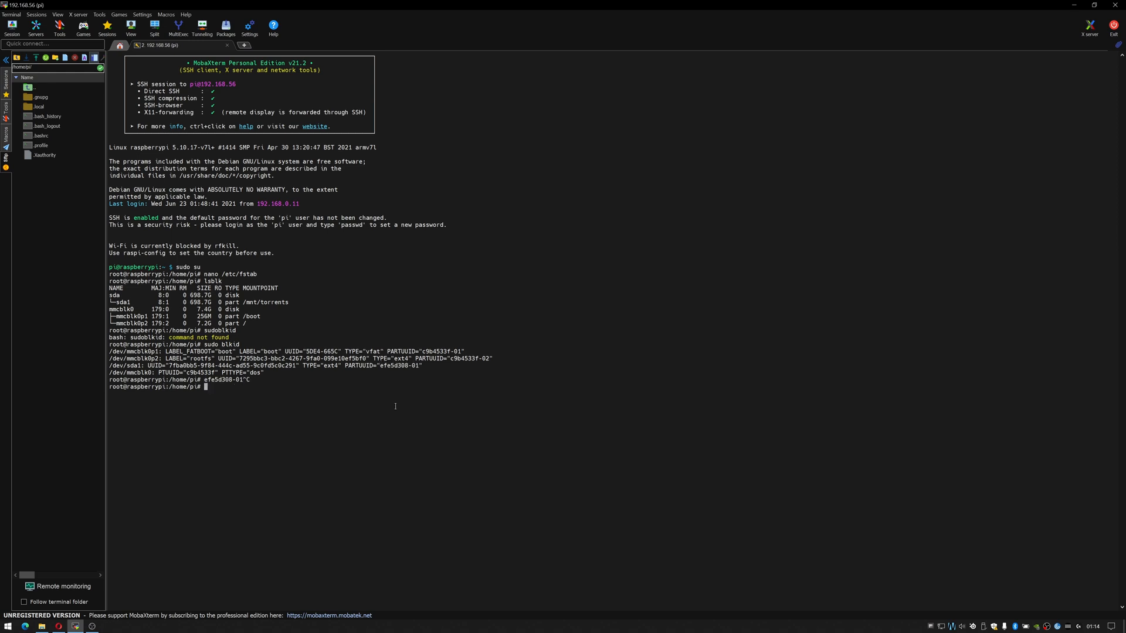
type("nano /etc/")
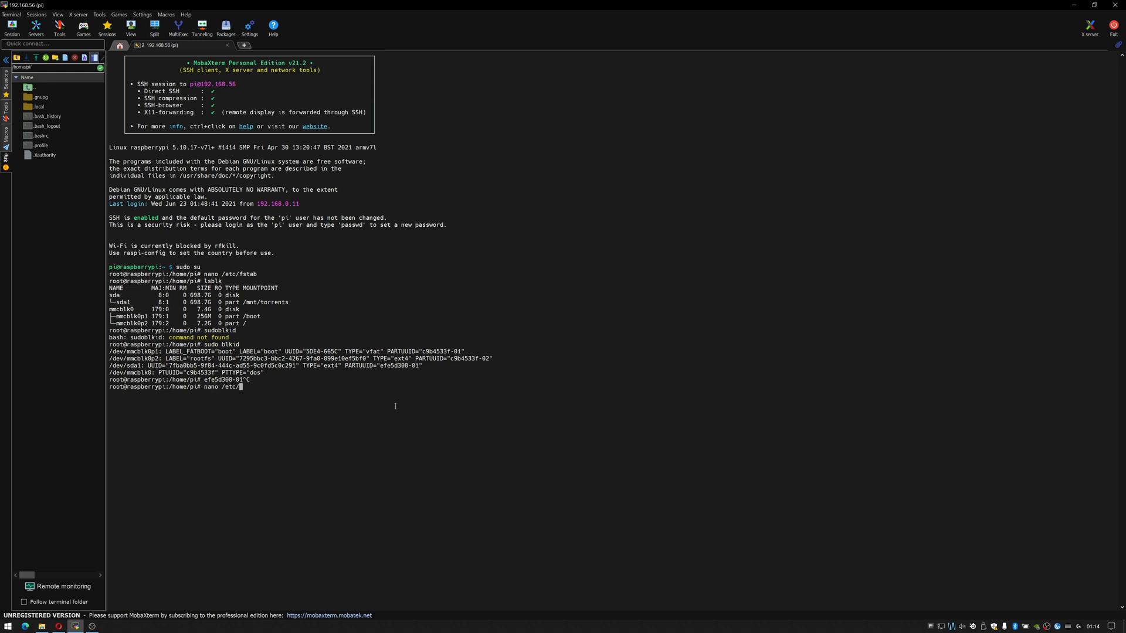
- Add 'PARTUUID=efe5d308-01 /mnt/torrents ext4 defaults' to /etc/fstab in nano and save
type("fstab")
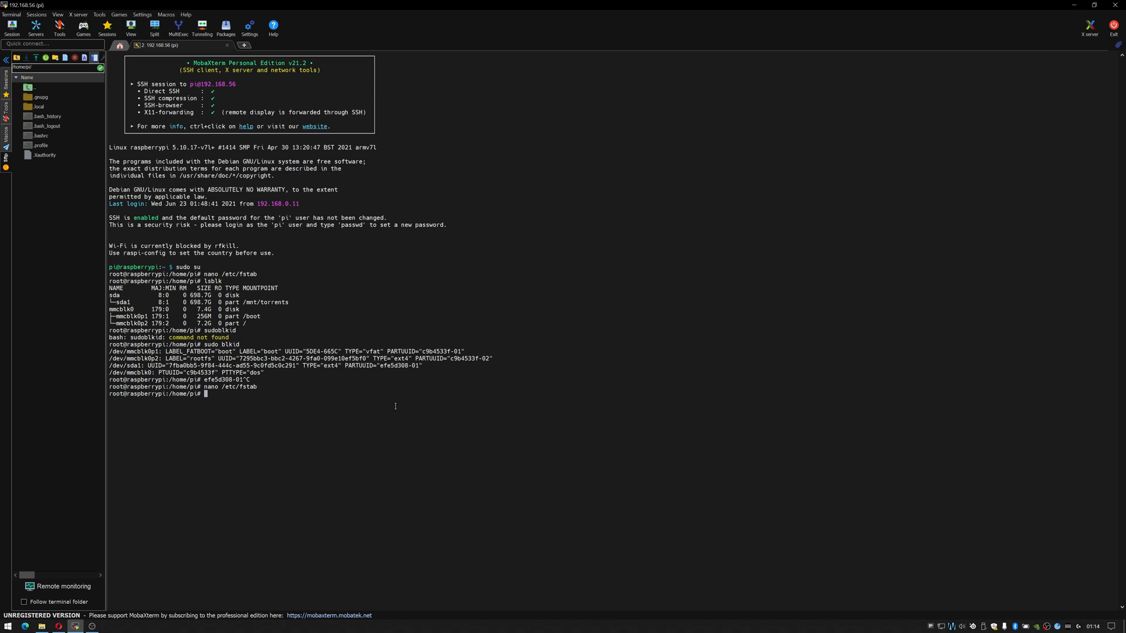
- Reboot the Pi with sudo reboot, reconnect the SSH session, and begin typing df -h
type("sudo reboot")
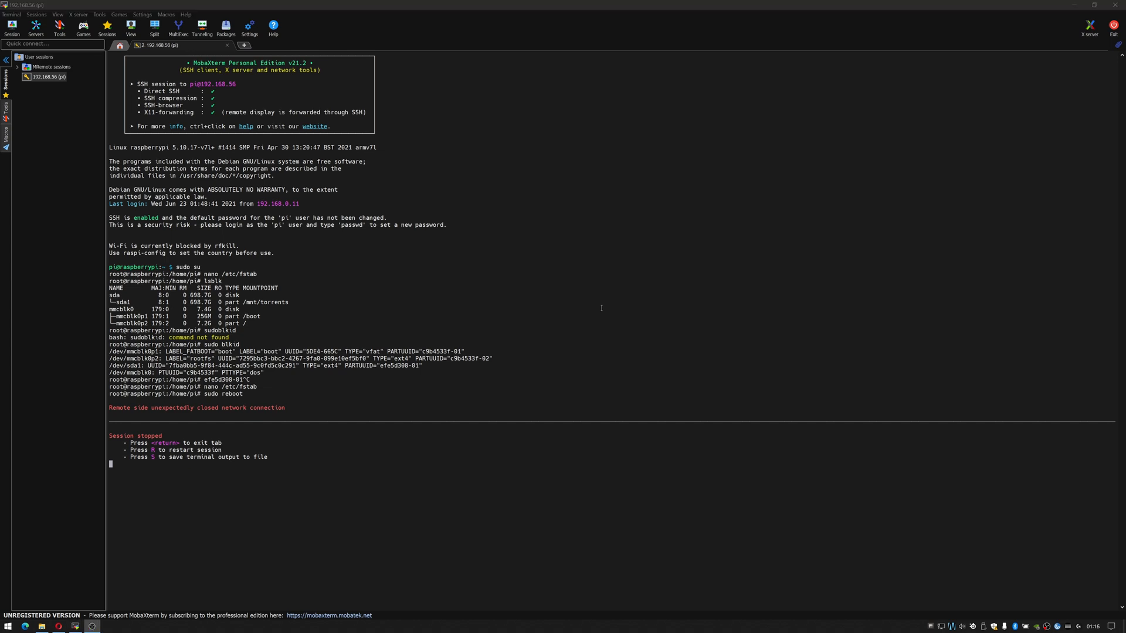
key("R")
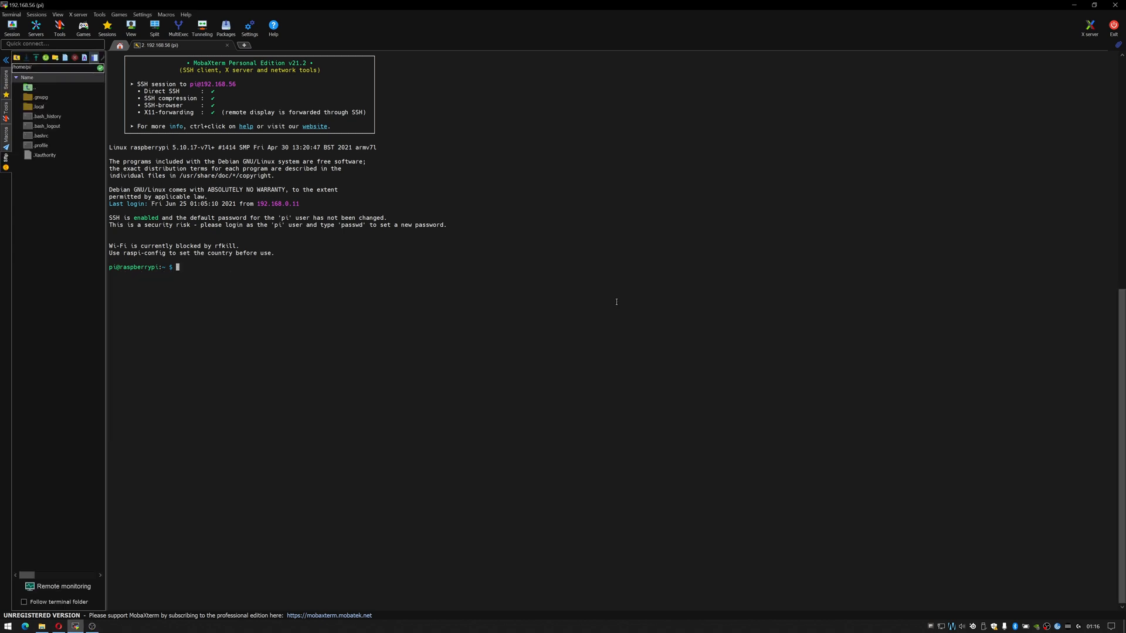
type("df -")
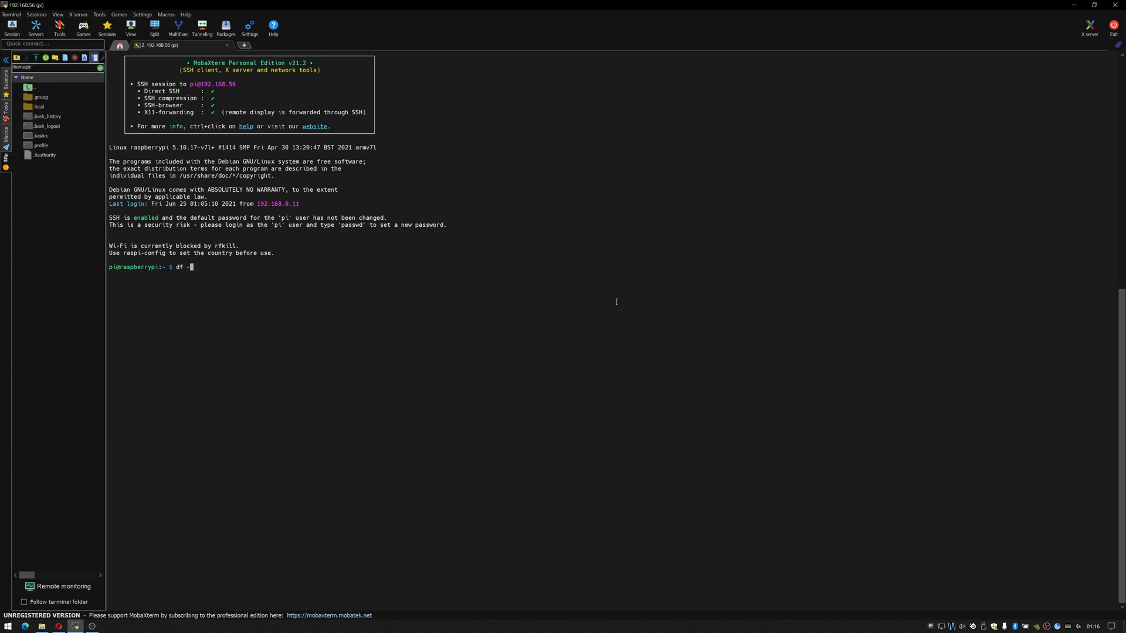